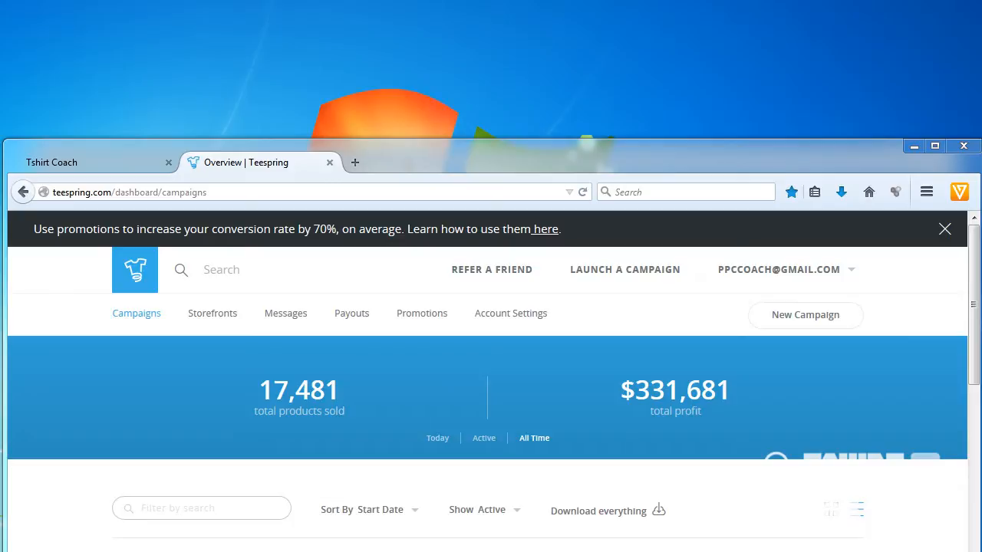
pyautogui.moveTo(690, 116)
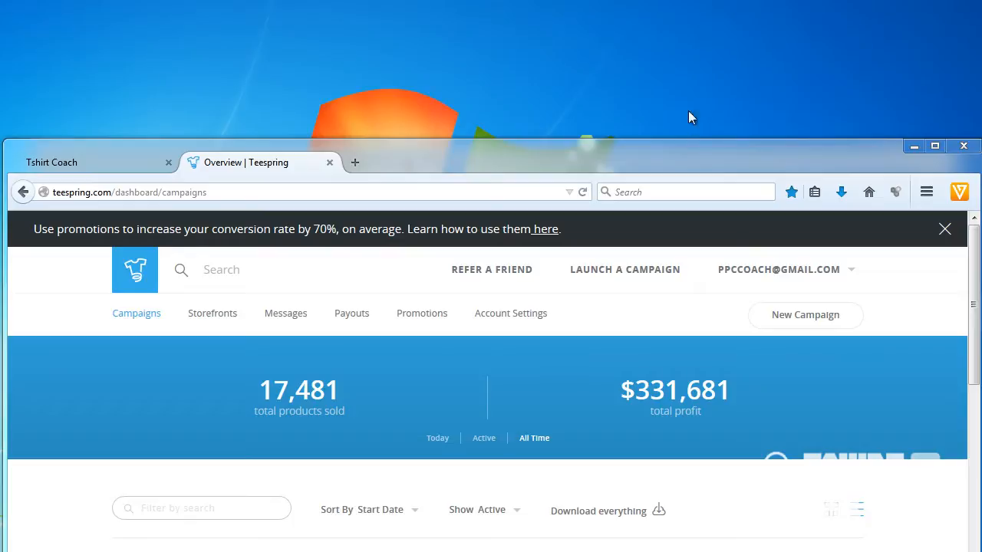
pyautogui.moveTo(356, 504)
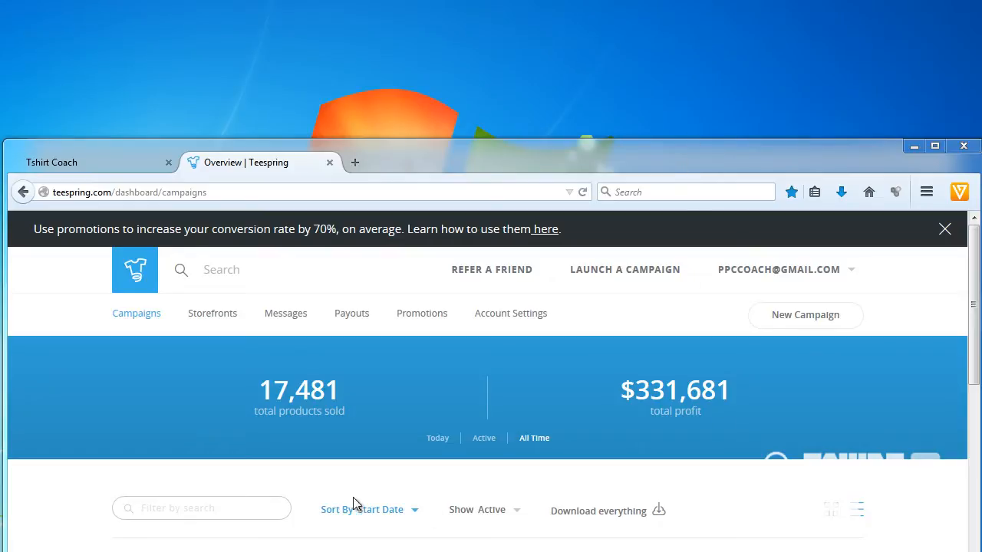
pyautogui.moveTo(491, 362)
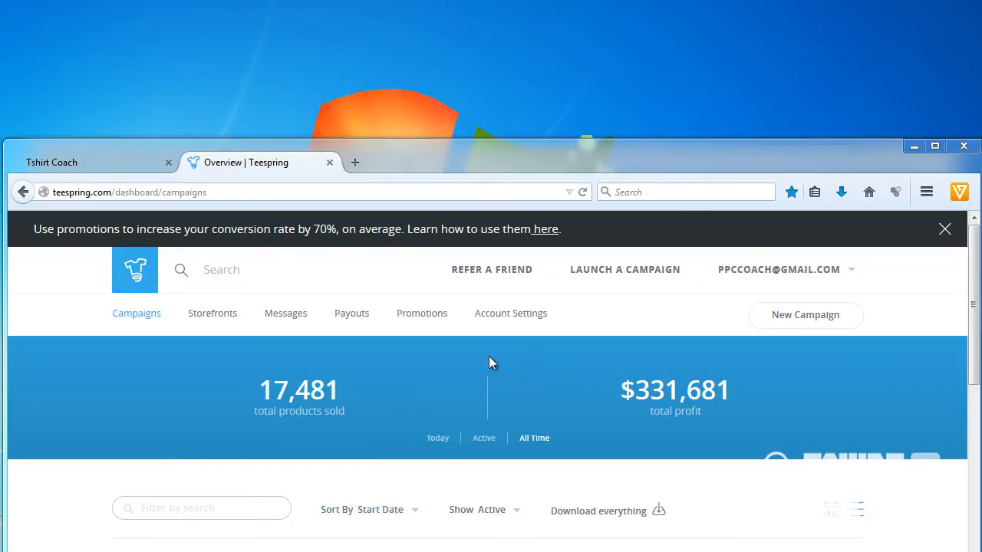
pyautogui.moveTo(558, 391)
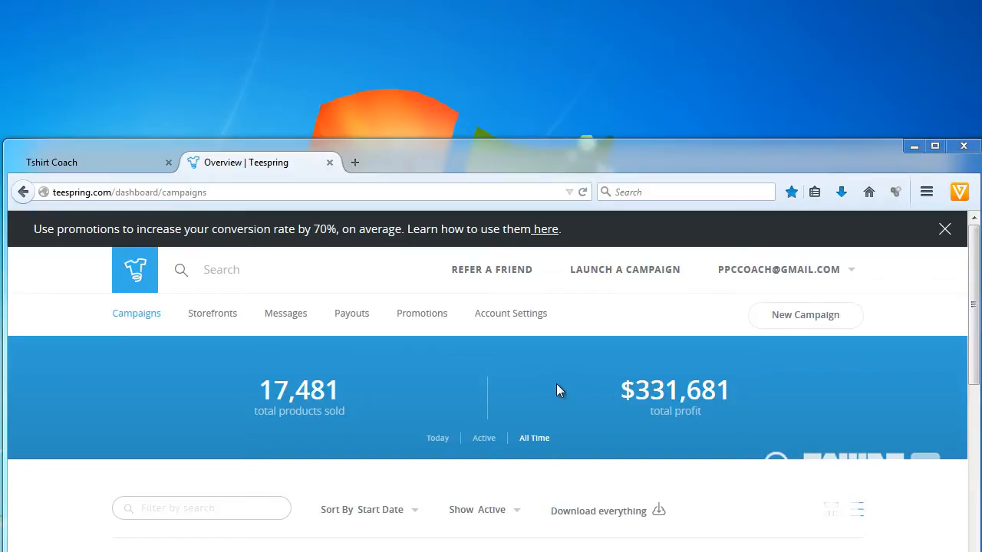
pyautogui.moveTo(673, 356)
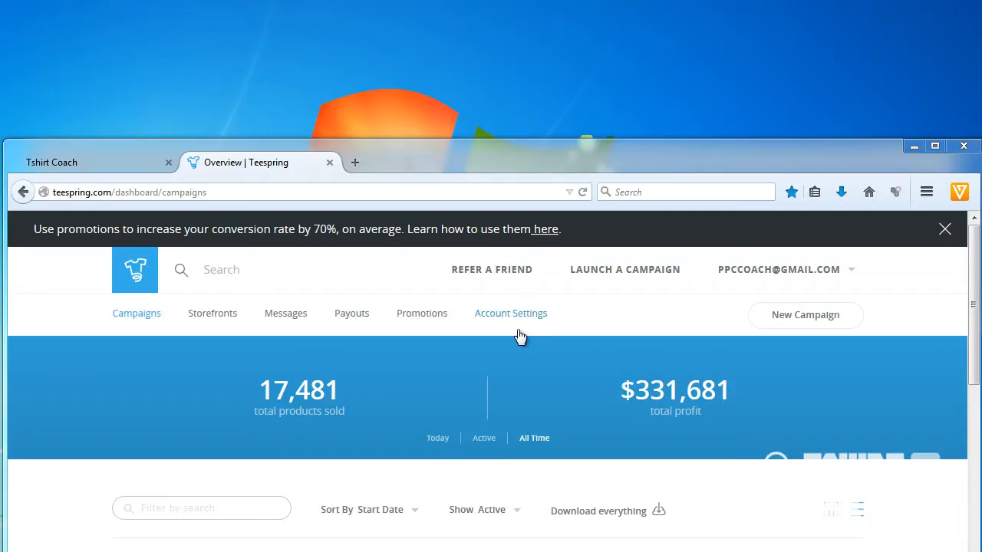
# Step: Bring the Tshirt Coach home page to the front and maximize the browser window
pyautogui.click(76, 162)
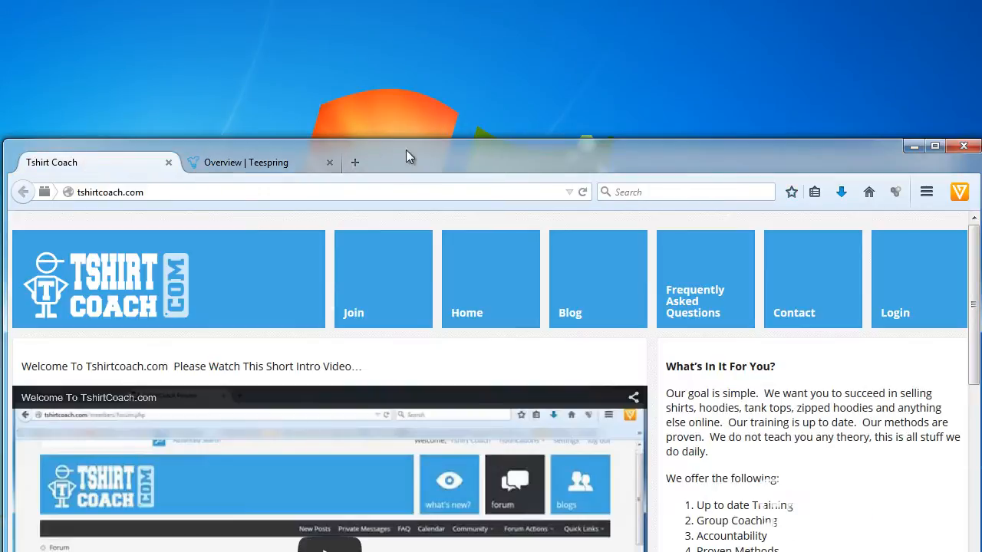
pyautogui.click(934, 147)
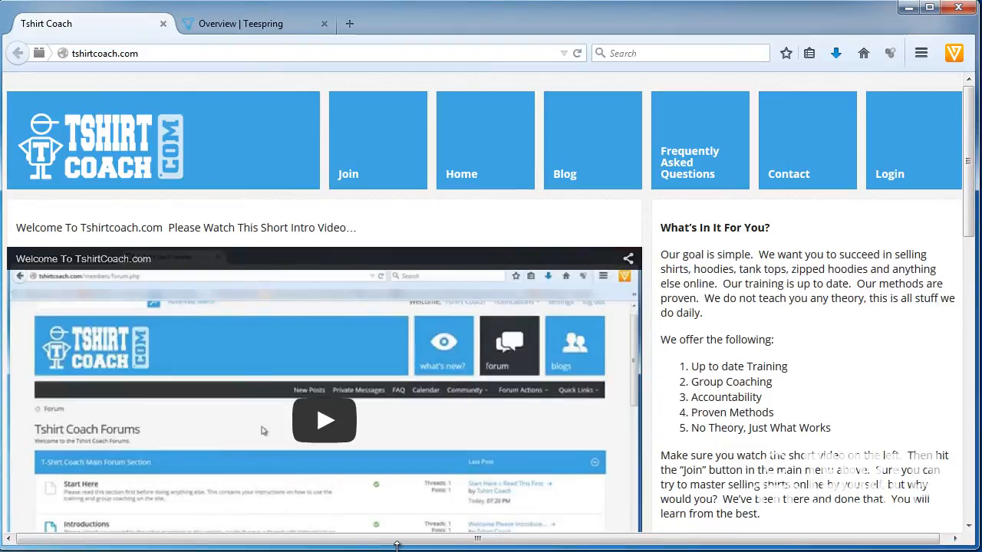
pyautogui.moveTo(850, 432)
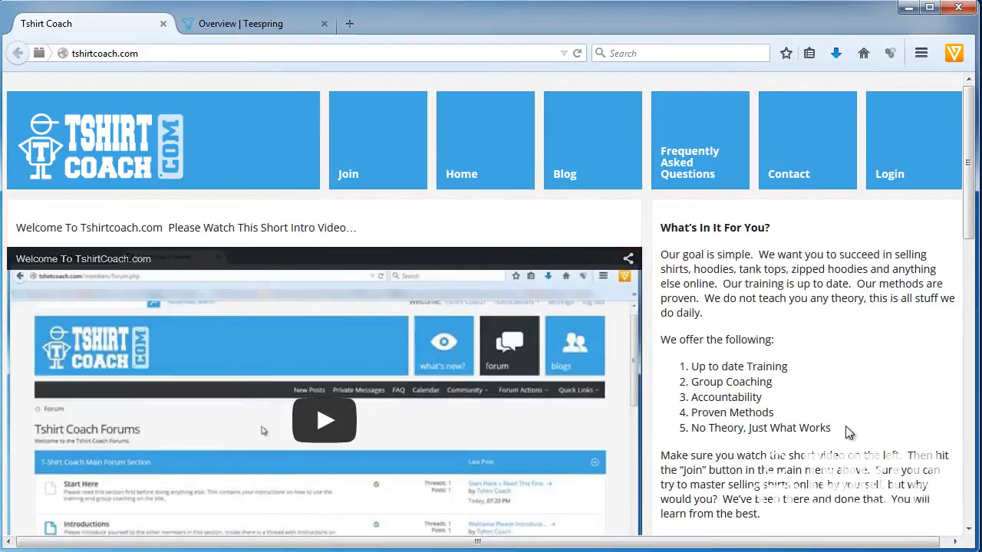
pyautogui.moveTo(841, 368)
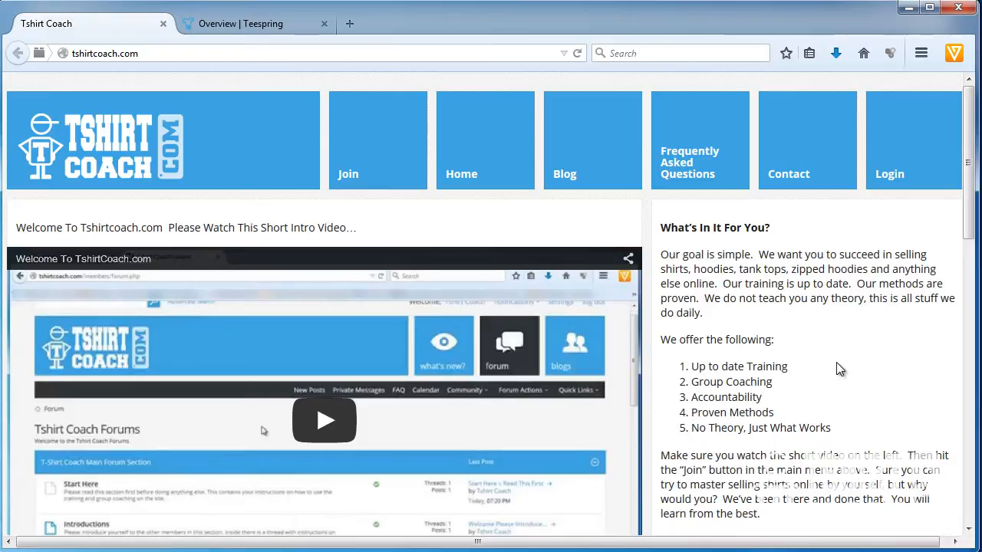
pyautogui.moveTo(893, 264)
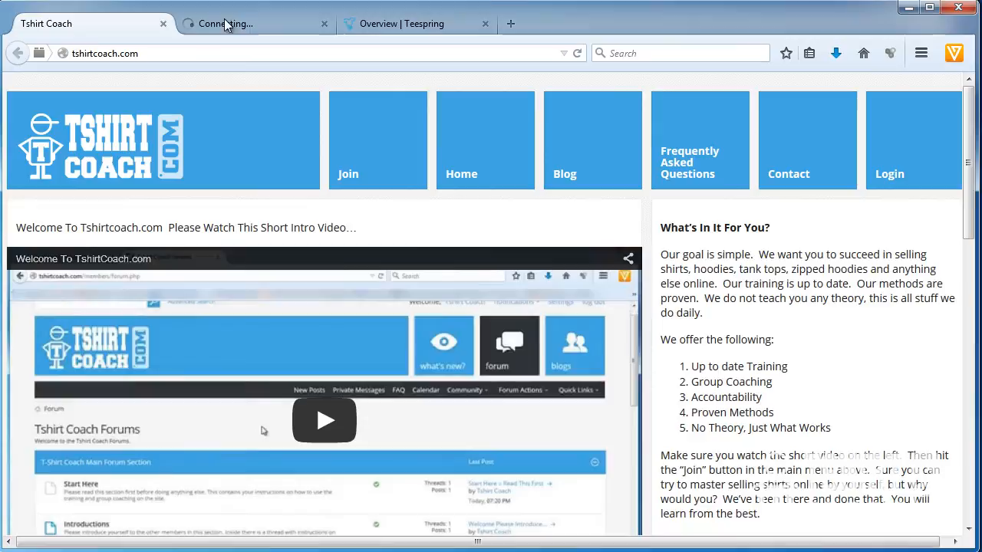
# Step: Switch to the Tshirt Coach Forums and scroll down to the What's Going On statistics
pyautogui.click(253, 25)
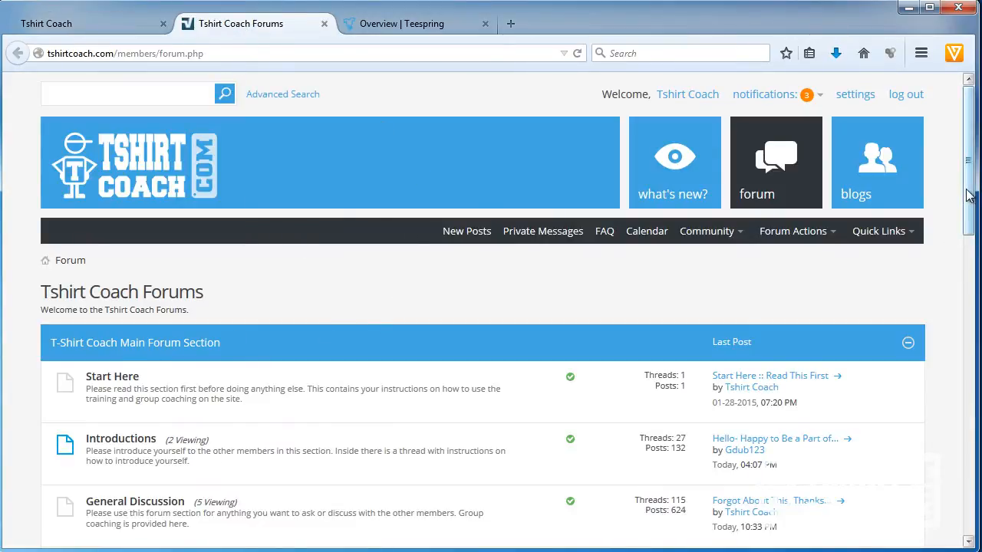
pyautogui.scroll(-3)
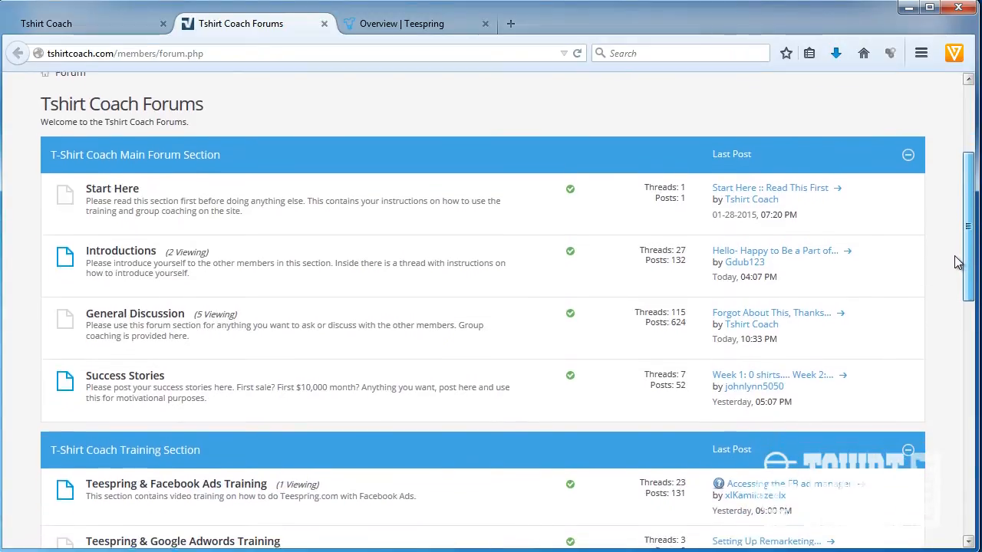
pyautogui.scroll(-3)
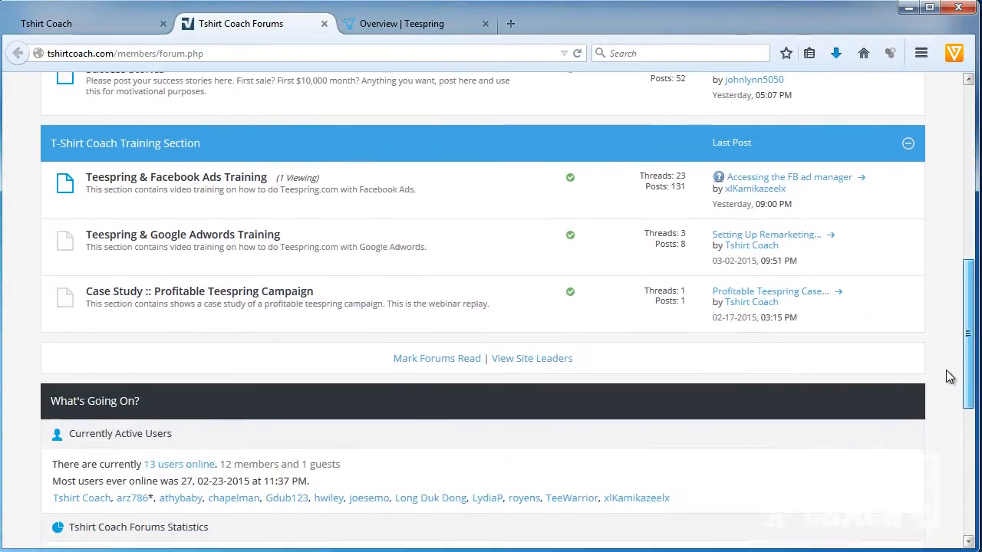
pyautogui.scroll(-3)
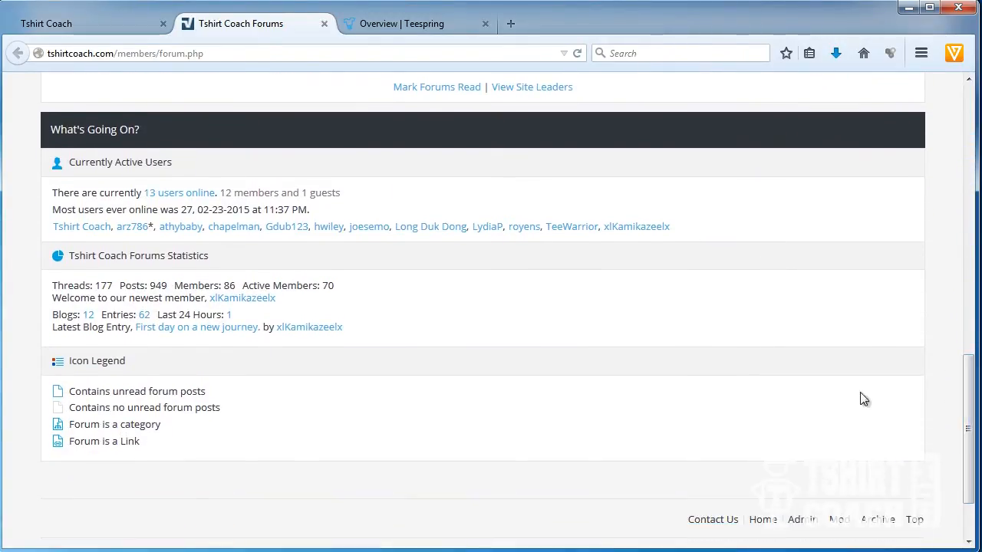
pyautogui.moveTo(313, 299)
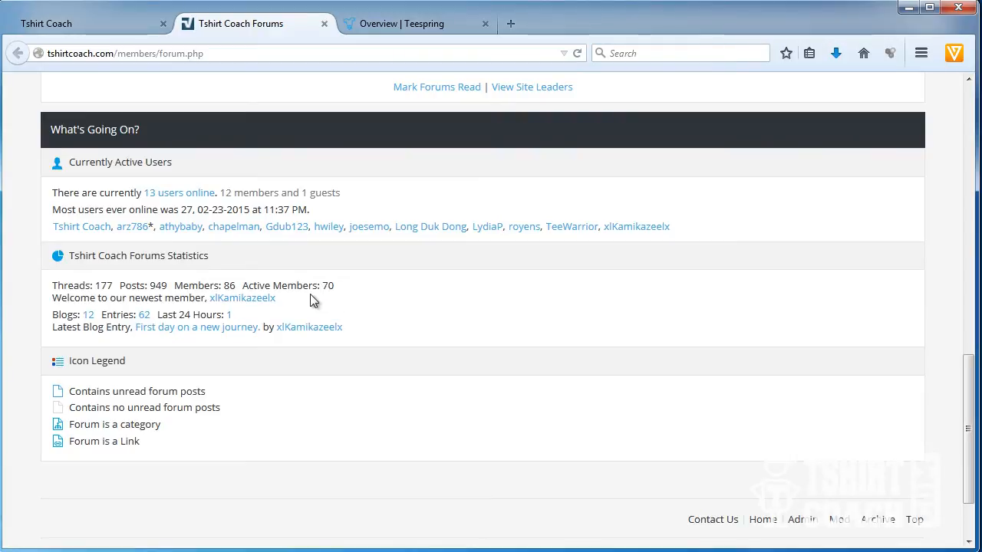
pyautogui.moveTo(45, 334)
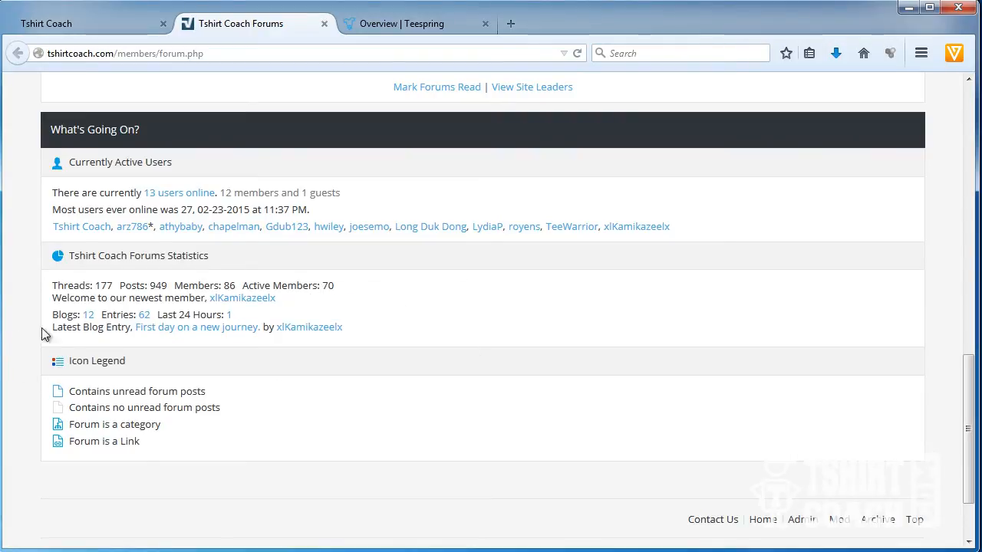
pyautogui.moveTo(64, 293)
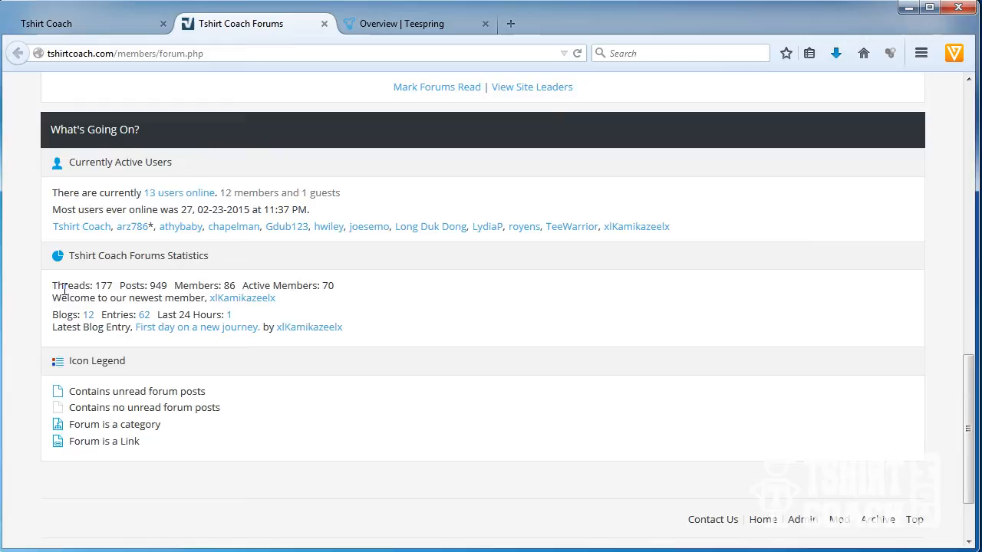
pyautogui.moveTo(491, 322)
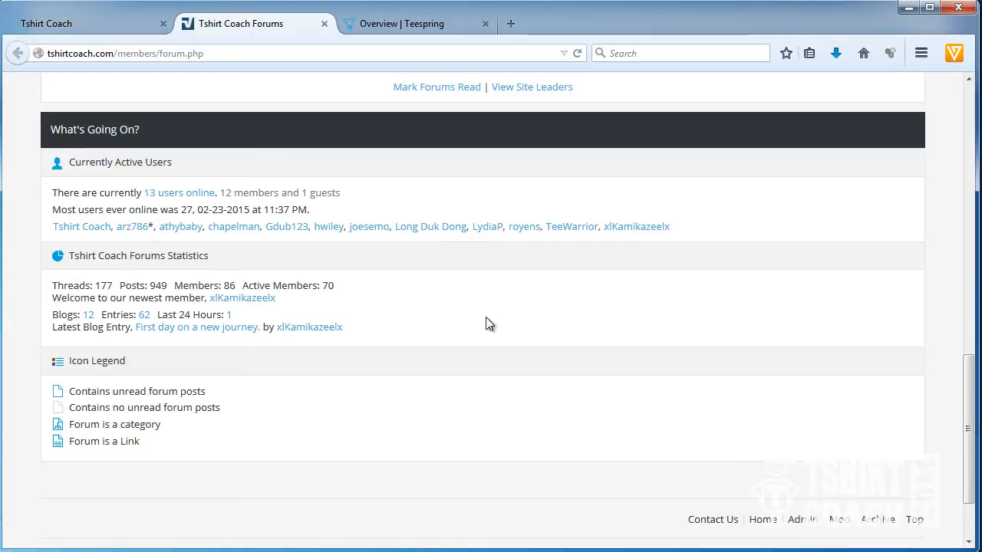
# Step: Scroll to the T-Shirt Coach Training Section and open the Teespring & Facebook Ads Training forum
pyautogui.scroll(3)
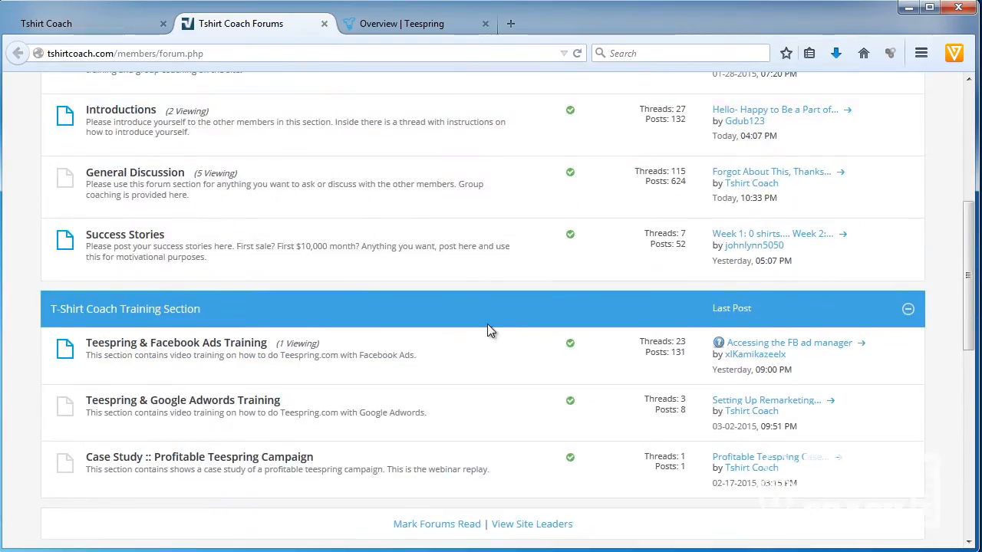
pyautogui.moveTo(209, 151)
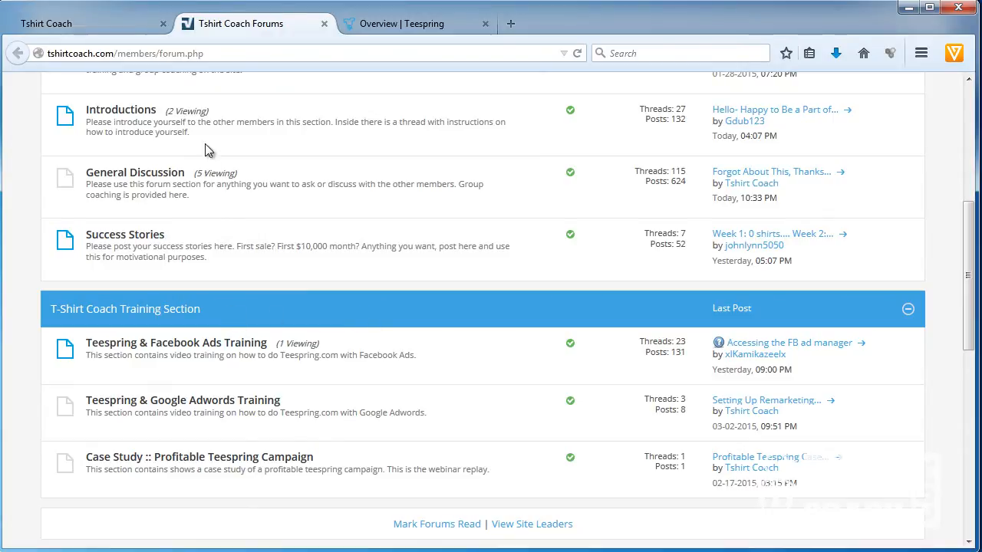
pyautogui.scroll(3)
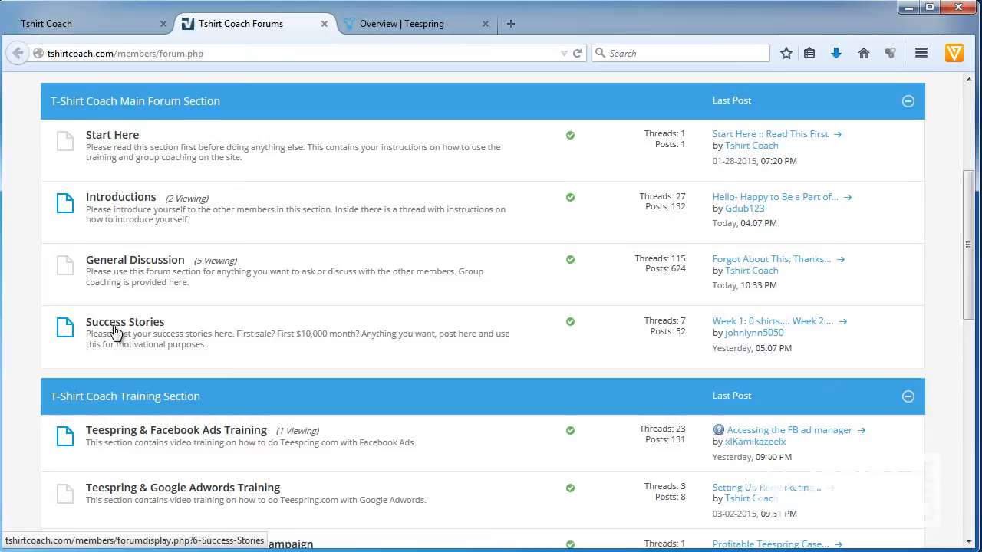
pyautogui.scroll(-3)
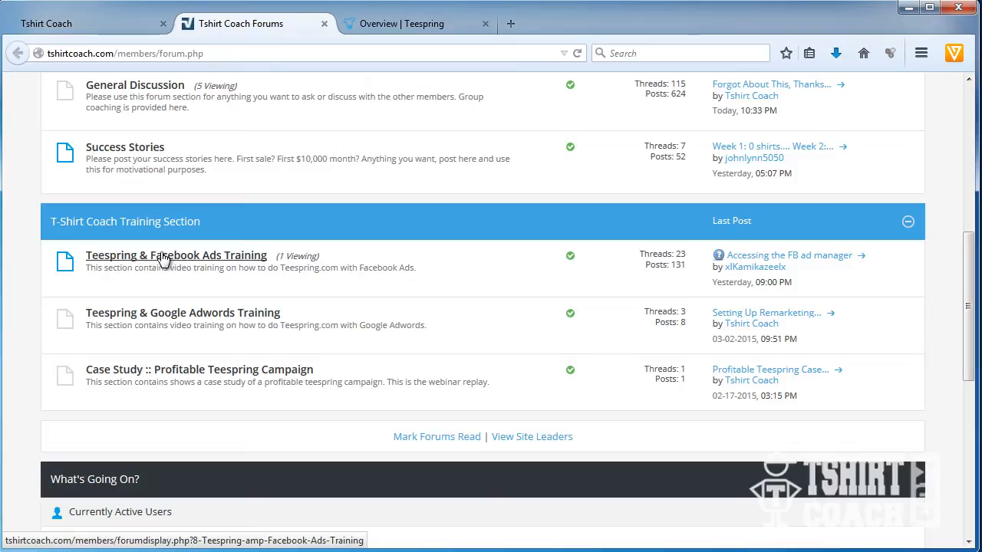
pyautogui.click(175, 254)
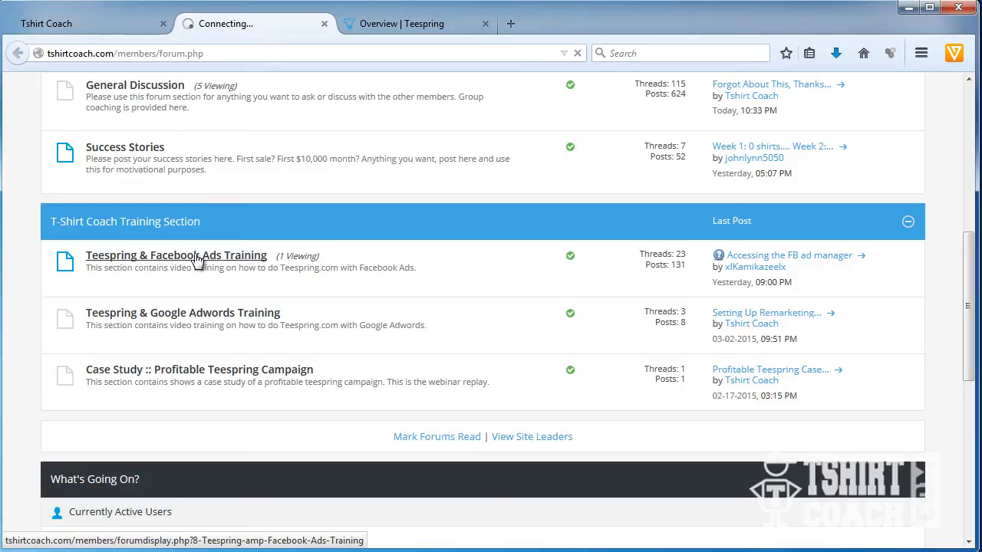
# Step: Open the sticky Teespring & Facebook Ads Video Training thread and scroll through its video lessons
pyautogui.click(175, 255)
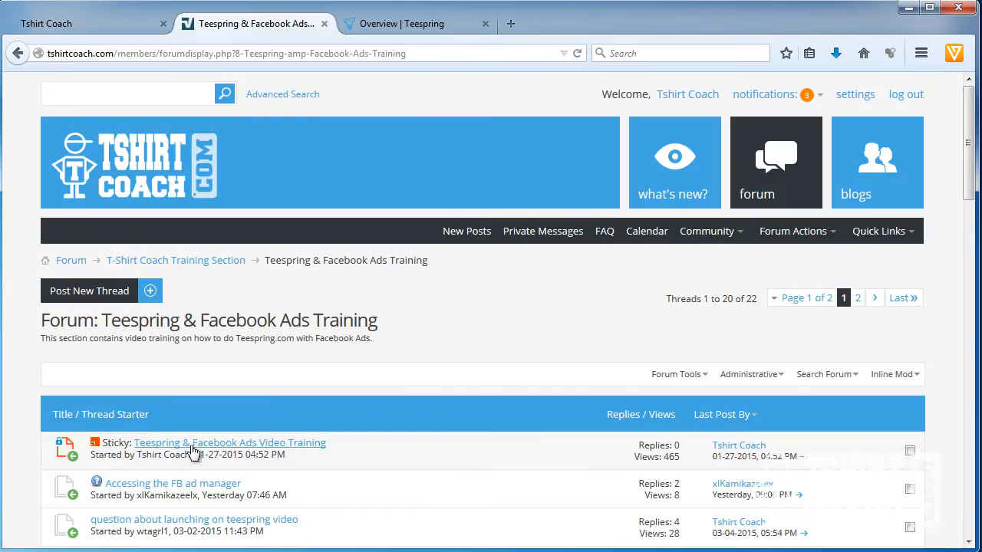
pyautogui.click(229, 441)
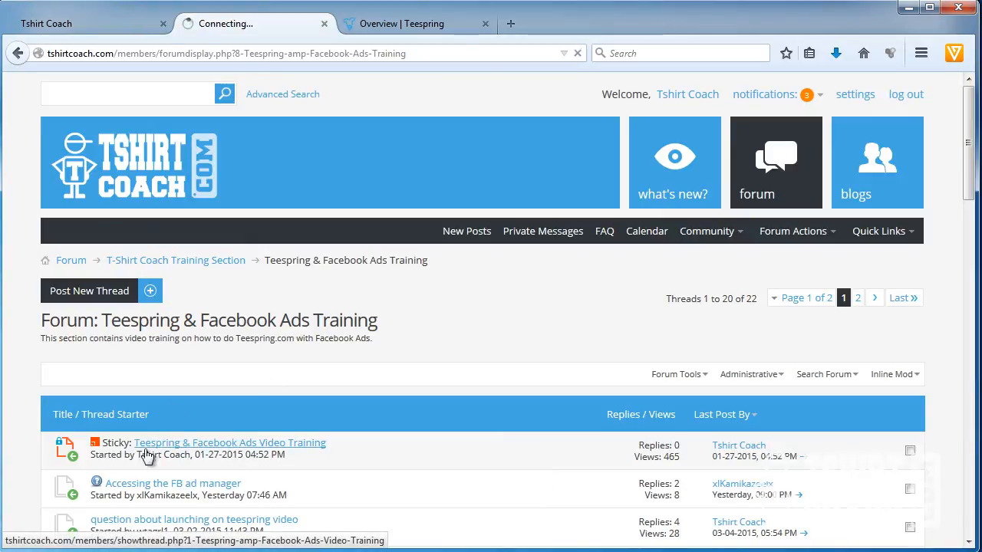
pyautogui.click(228, 442)
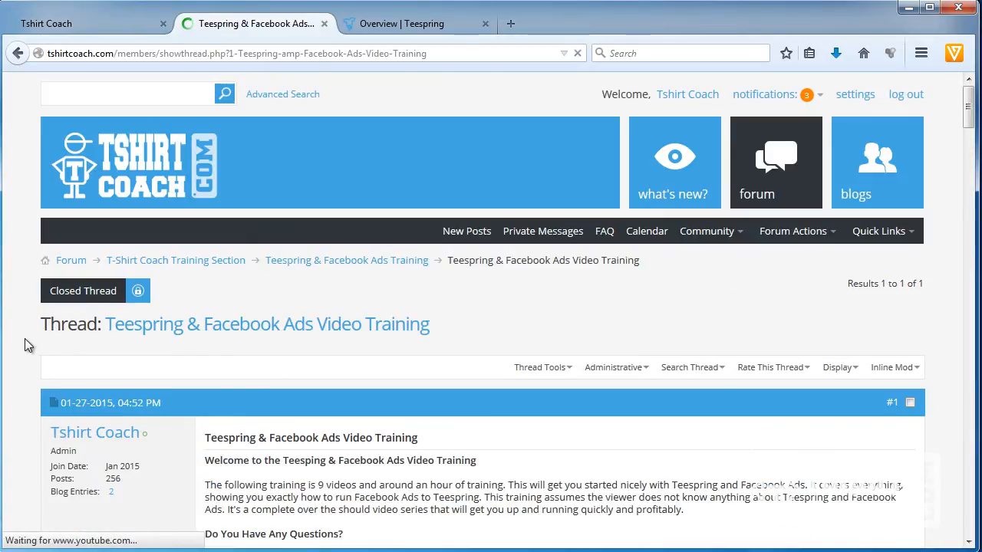
pyautogui.scroll(-3)
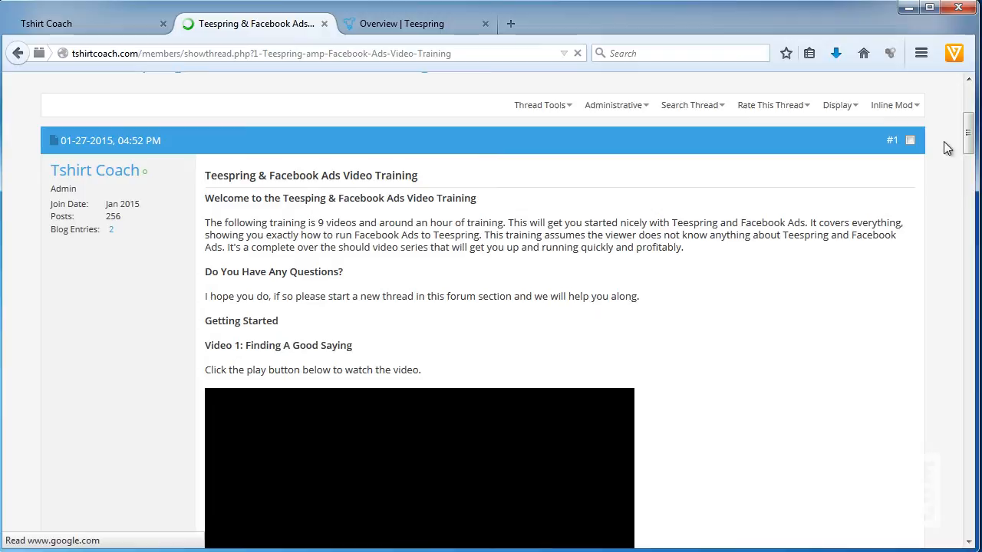
pyautogui.moveTo(970, 141)
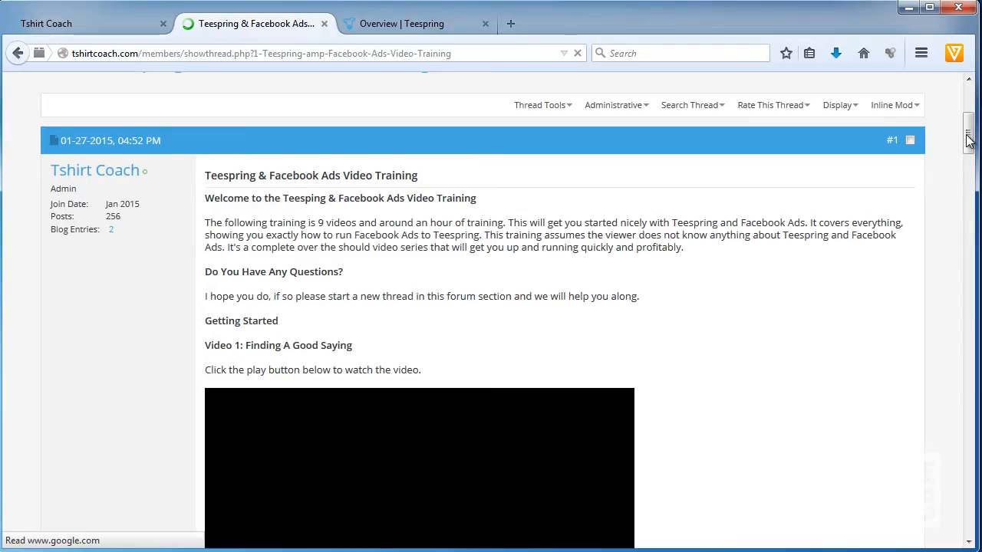
pyautogui.scroll(-3)
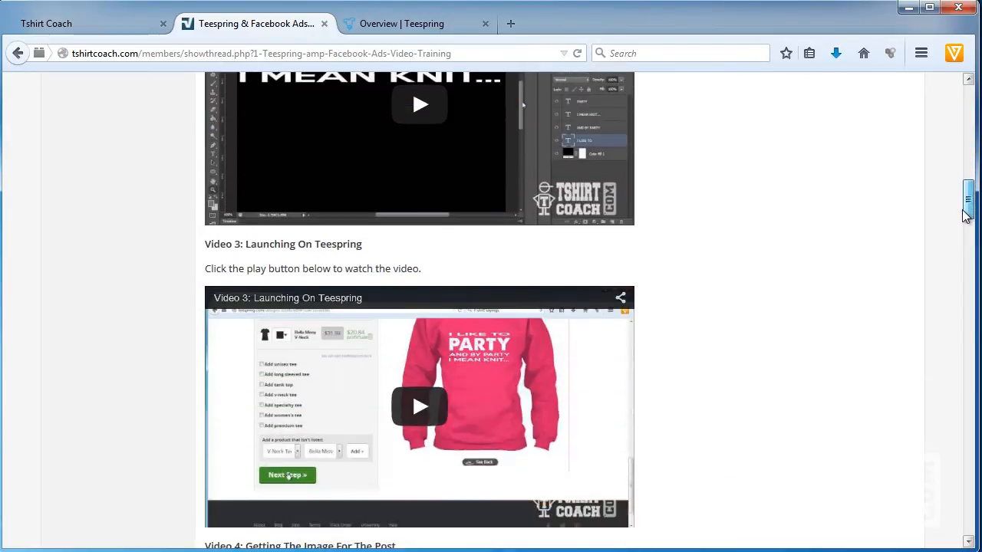
pyautogui.scroll(-3)
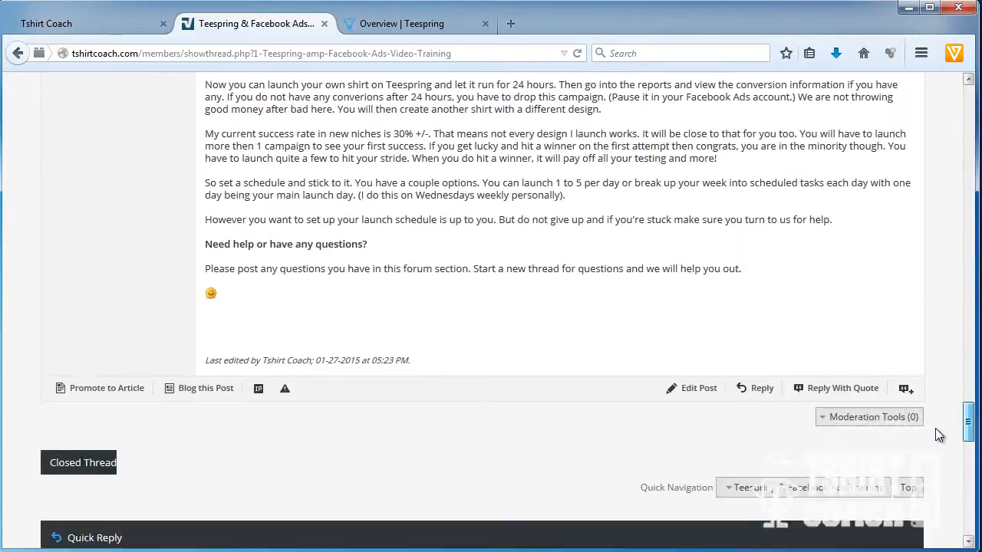
# Step: Scroll back up and return to the T-Shirt Coach Training Section via the breadcrumb
pyautogui.scroll(3)
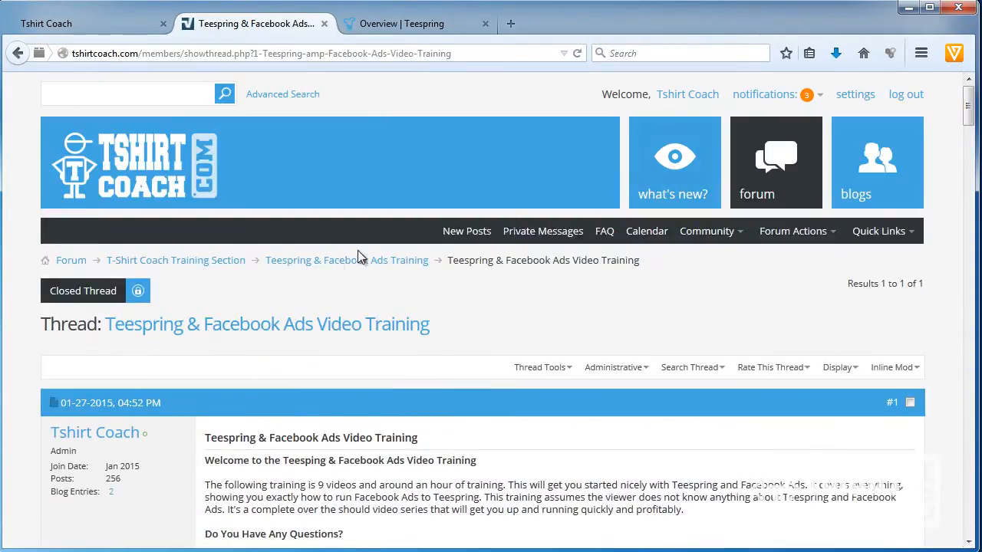
pyautogui.moveTo(71, 260)
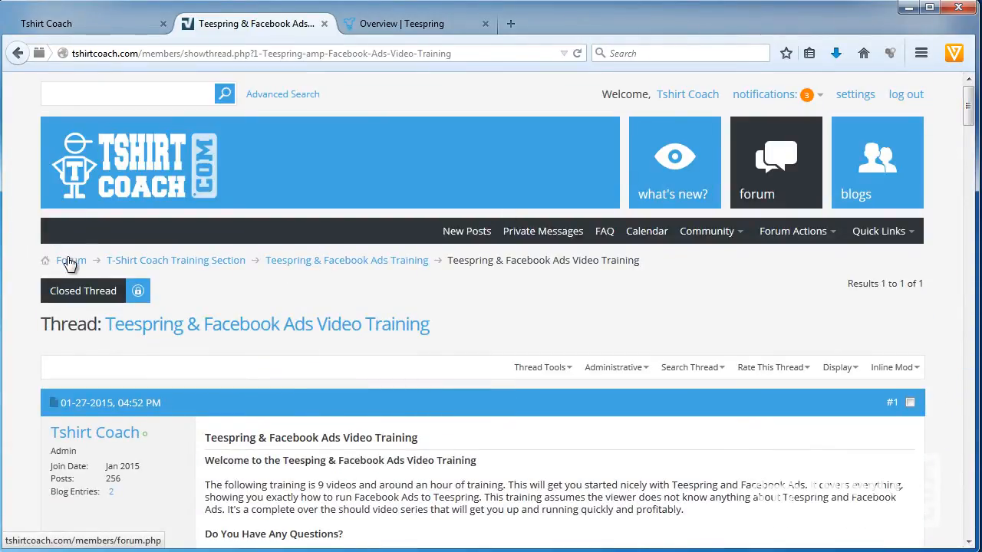
pyautogui.click(71, 260)
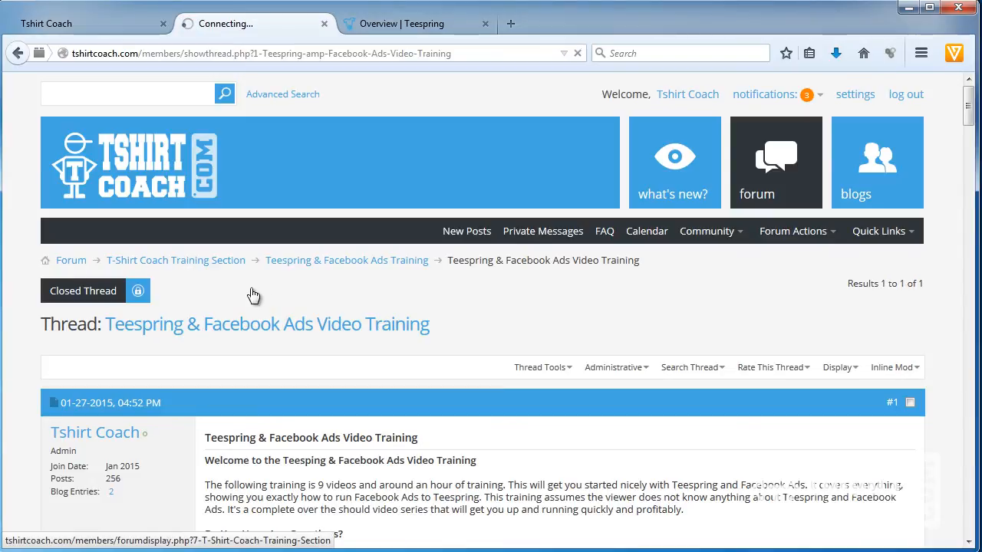
pyautogui.moveTo(488, 308)
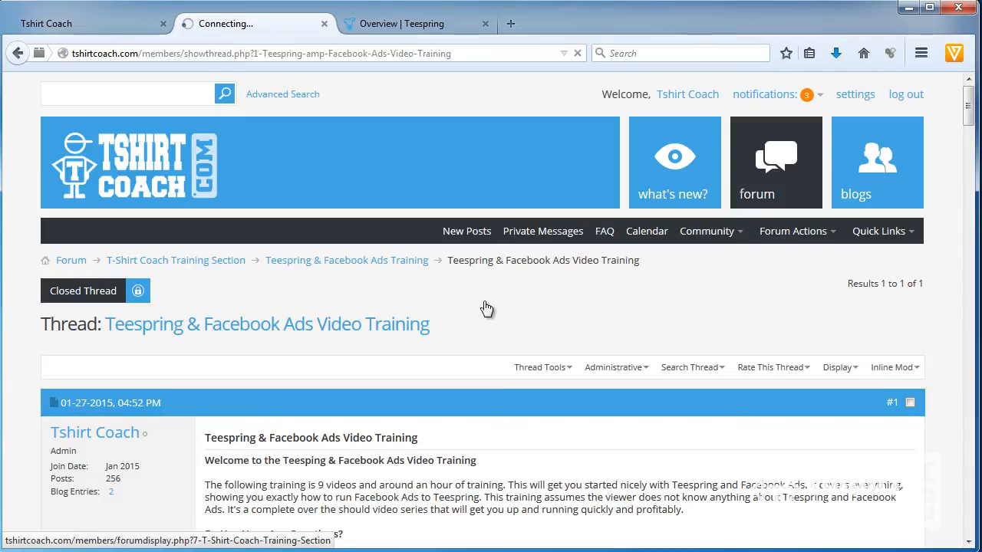
pyautogui.moveTo(460, 312)
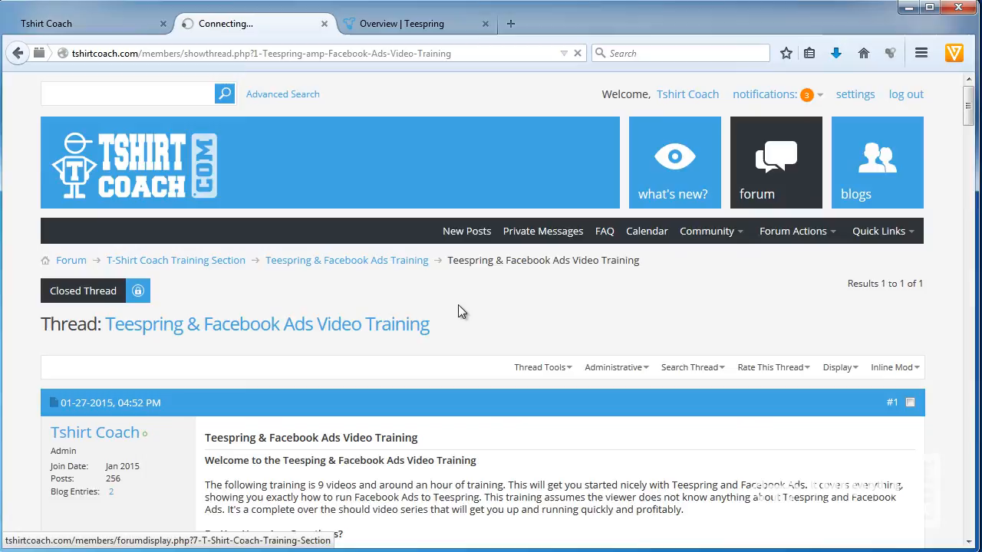
# Step: Open the Teespring & Google Adwords Training forum, then its Video Training thread, scrolling through the lessons
pyautogui.click(174, 261)
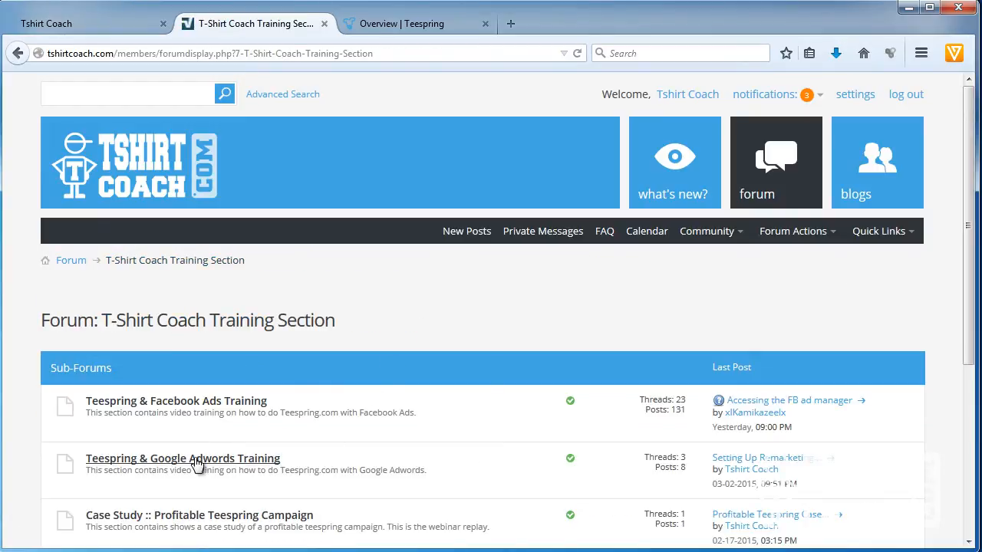
pyautogui.moveTo(255, 193)
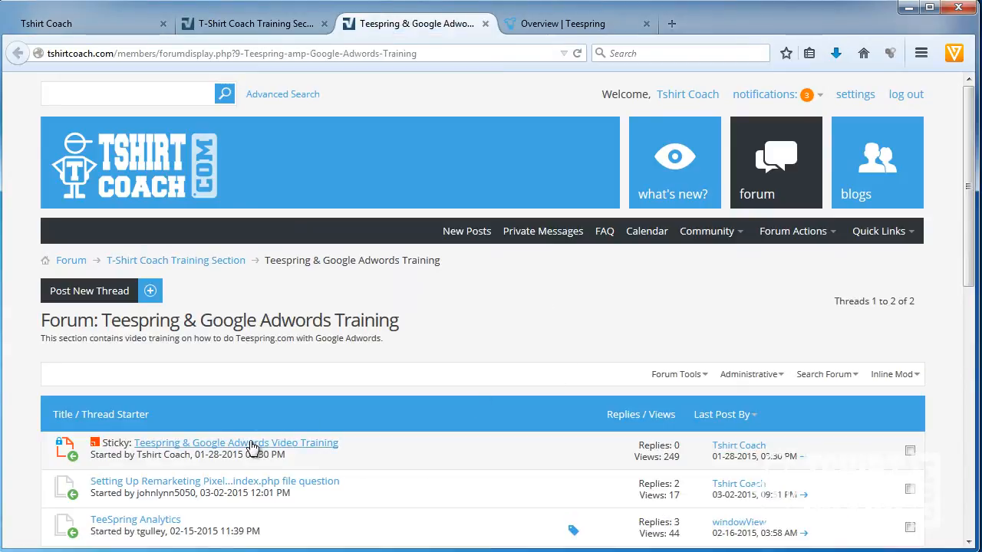
pyautogui.click(236, 442)
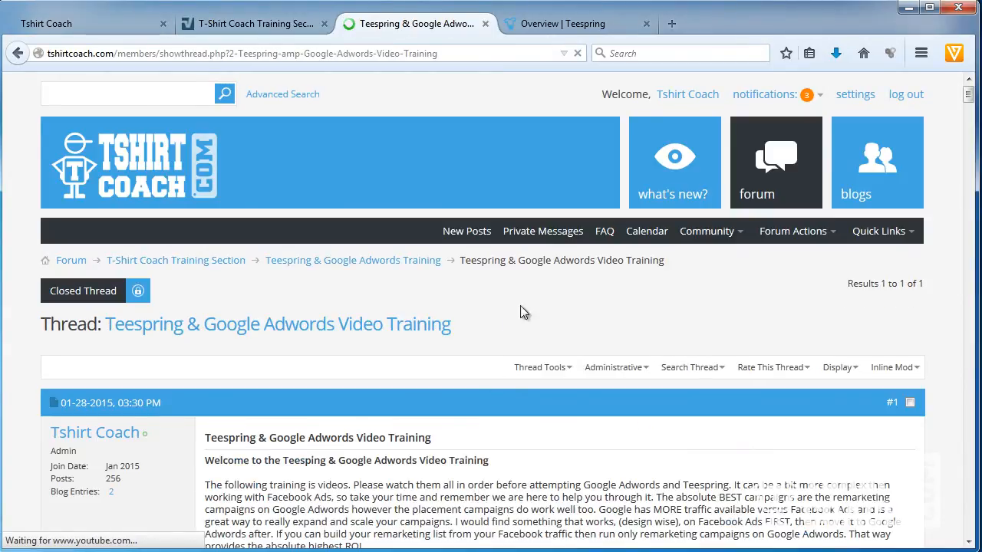
pyautogui.moveTo(969, 96)
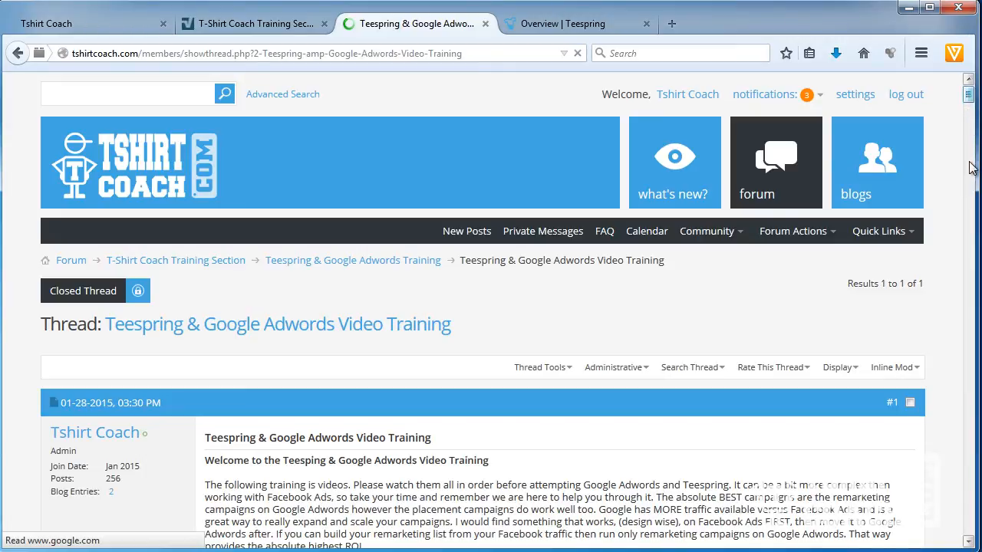
pyautogui.scroll(-3)
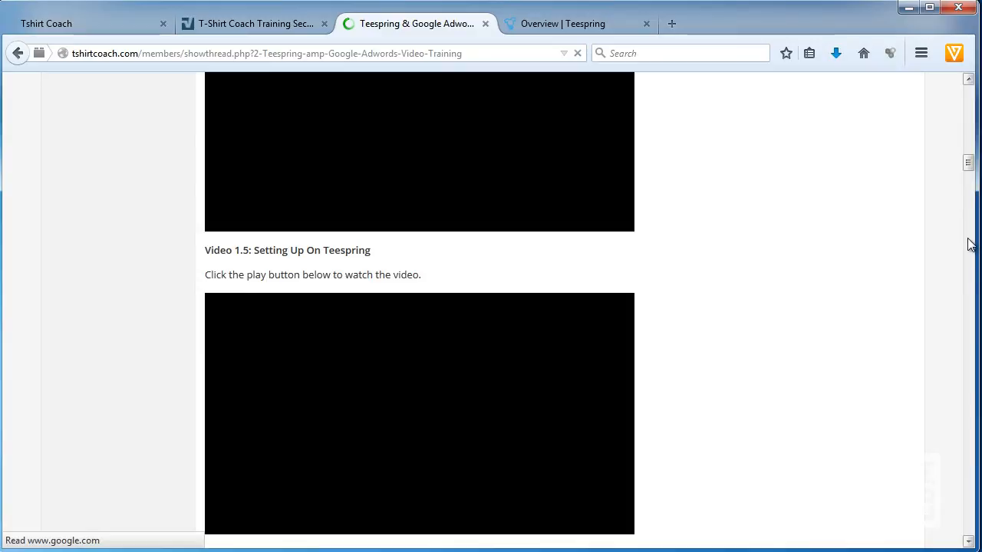
pyautogui.scroll(-3)
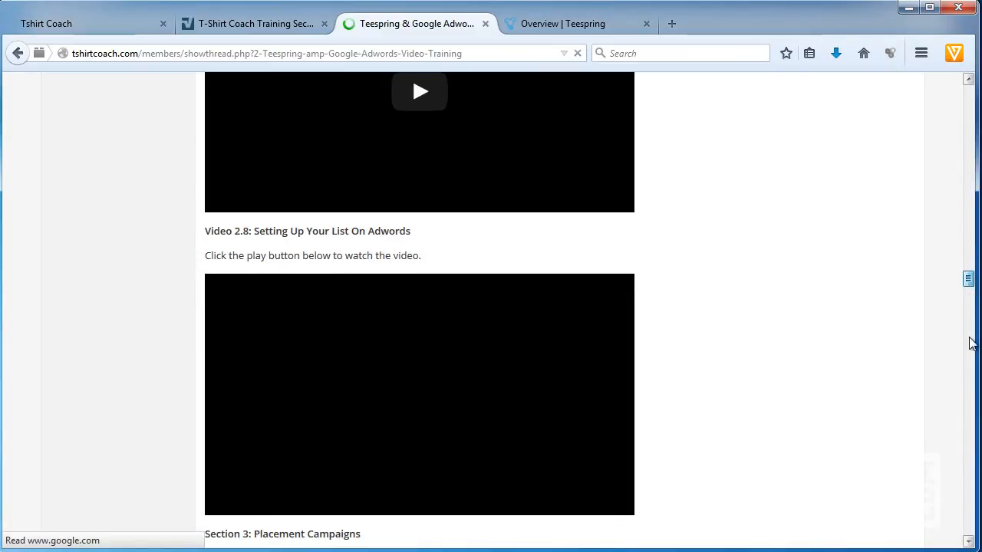
pyautogui.scroll(-3)
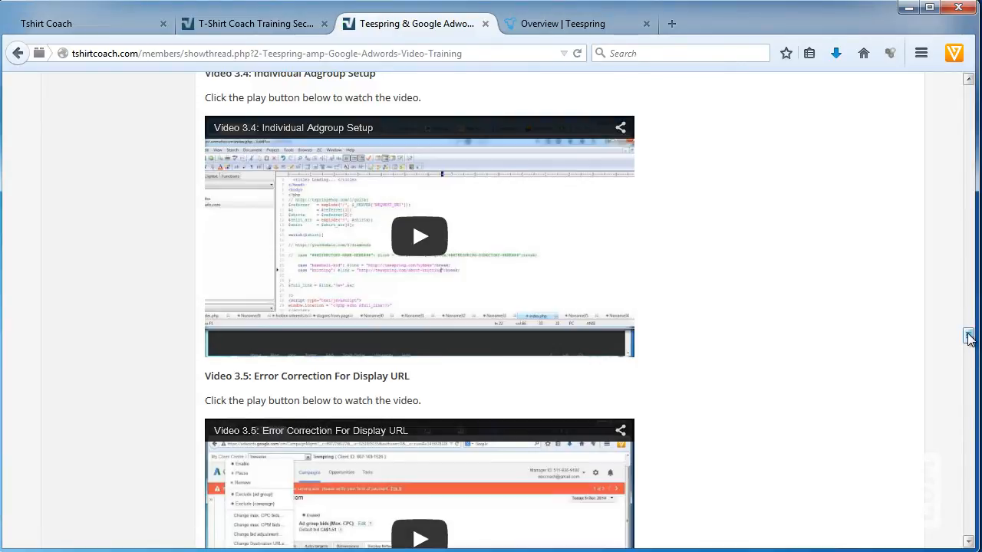
pyautogui.scroll(-3)
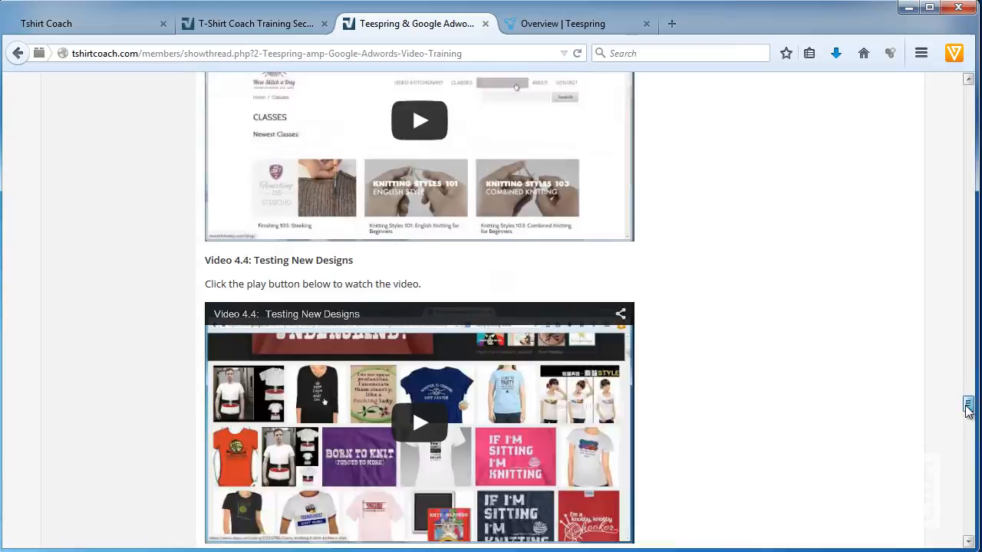
pyautogui.scroll(-3)
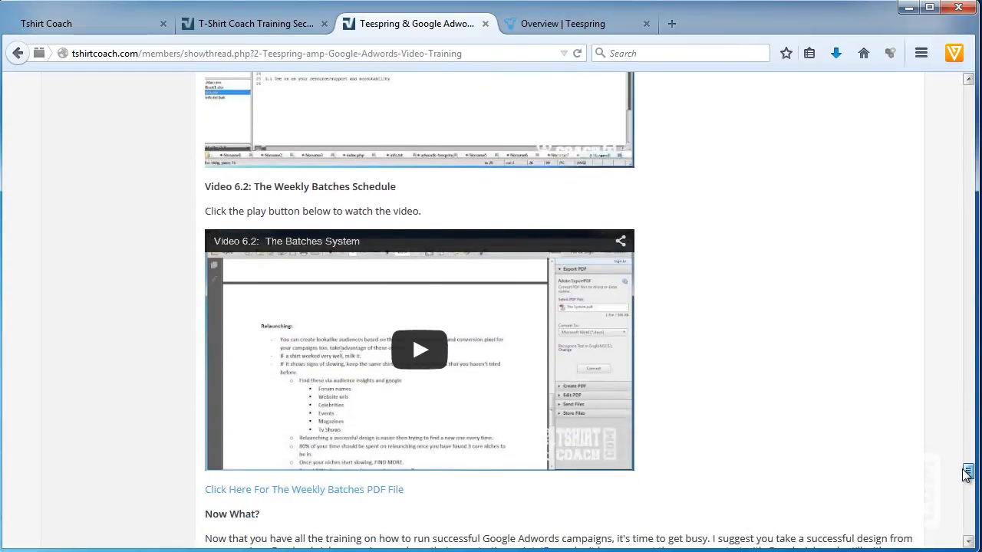
# Step: Scroll back to the top of the thread and return to the T-Shirt Coach Training Section
pyautogui.scroll(3)
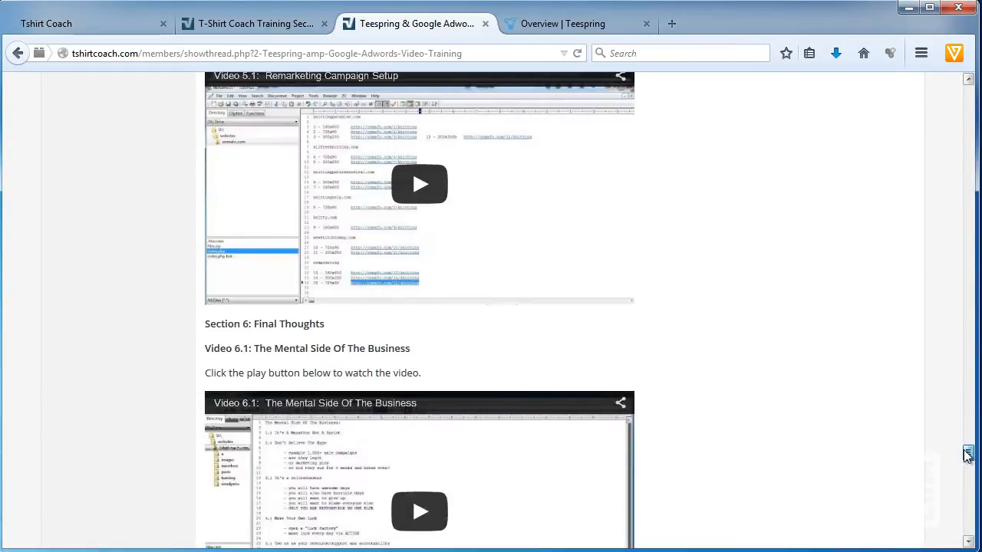
pyautogui.scroll(3)
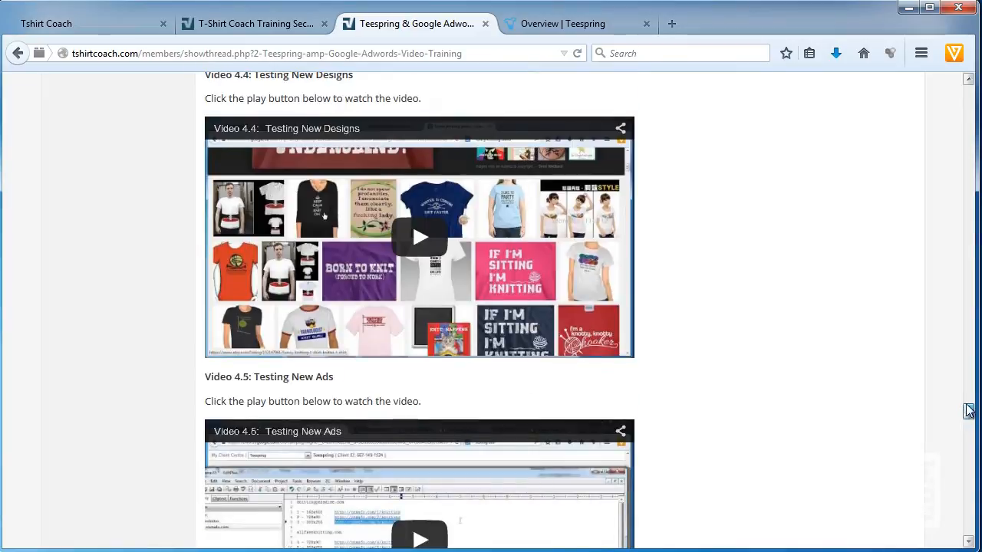
pyautogui.scroll(3)
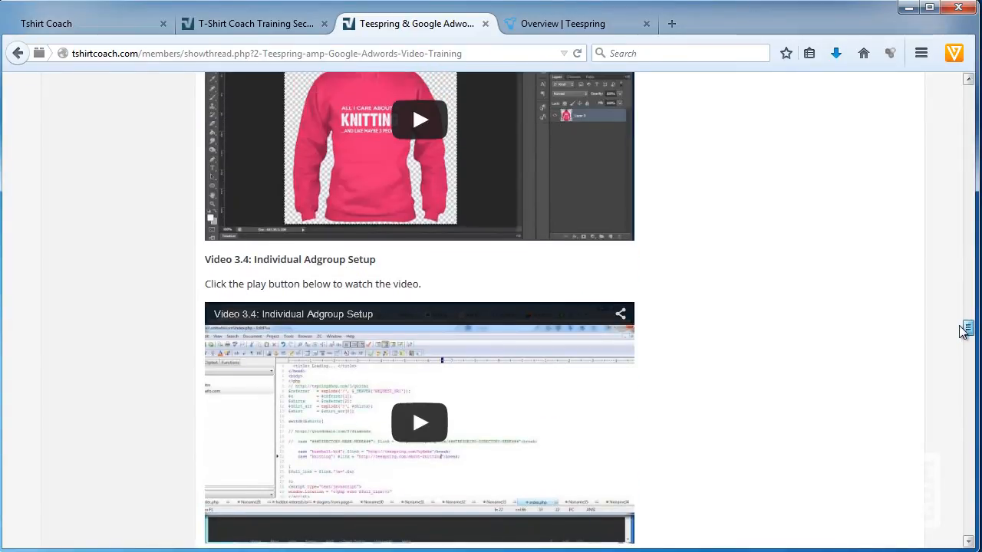
pyautogui.scroll(3)
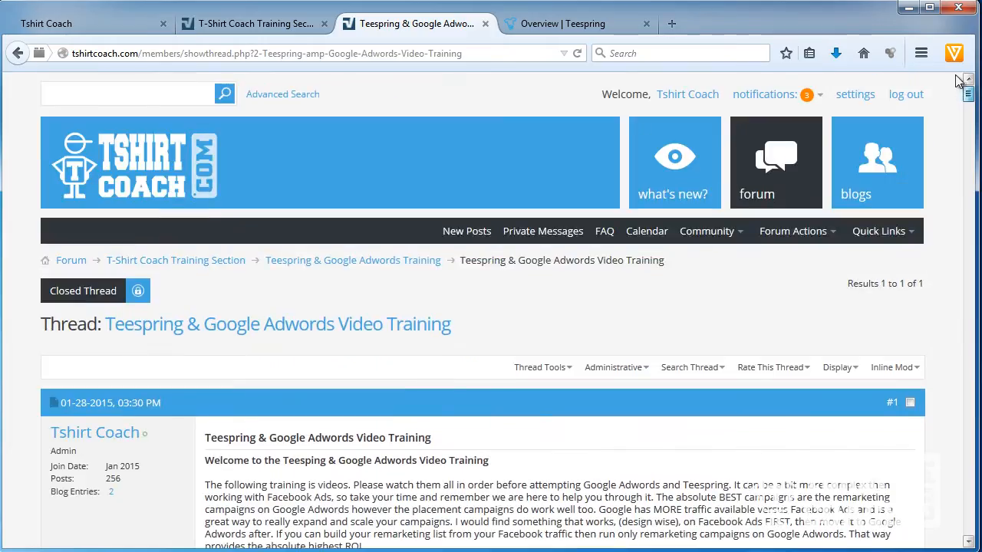
pyautogui.click(175, 261)
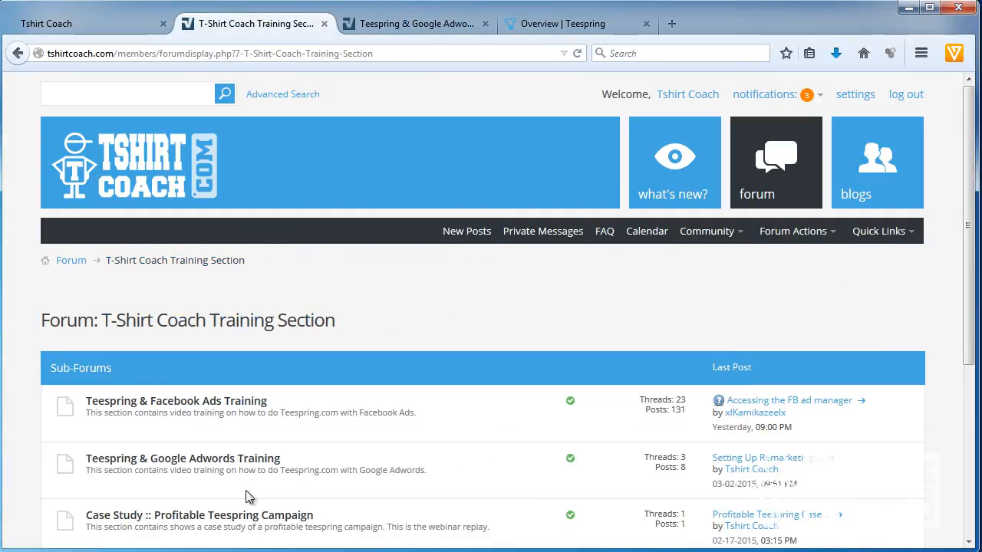
# Step: Open the Case Study :: Profitable Teespring Campaign sub-forum in a new tab and switch to it
pyautogui.scroll(-3)
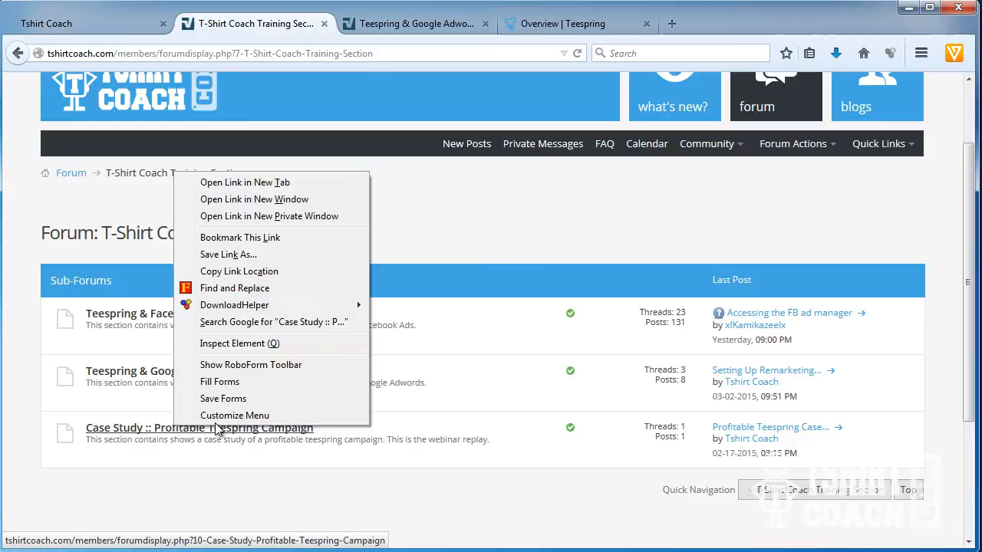
pyautogui.click(246, 181)
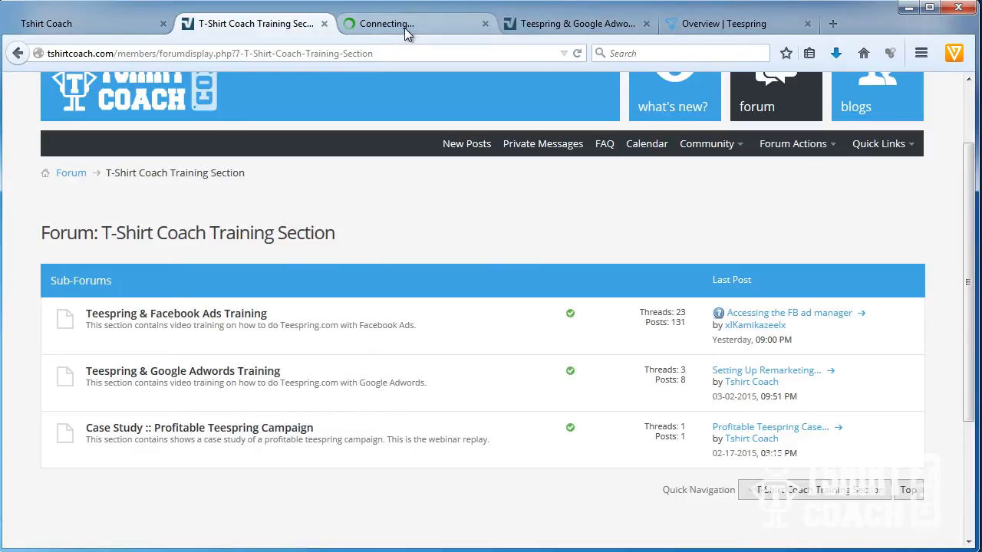
pyautogui.click(199, 426)
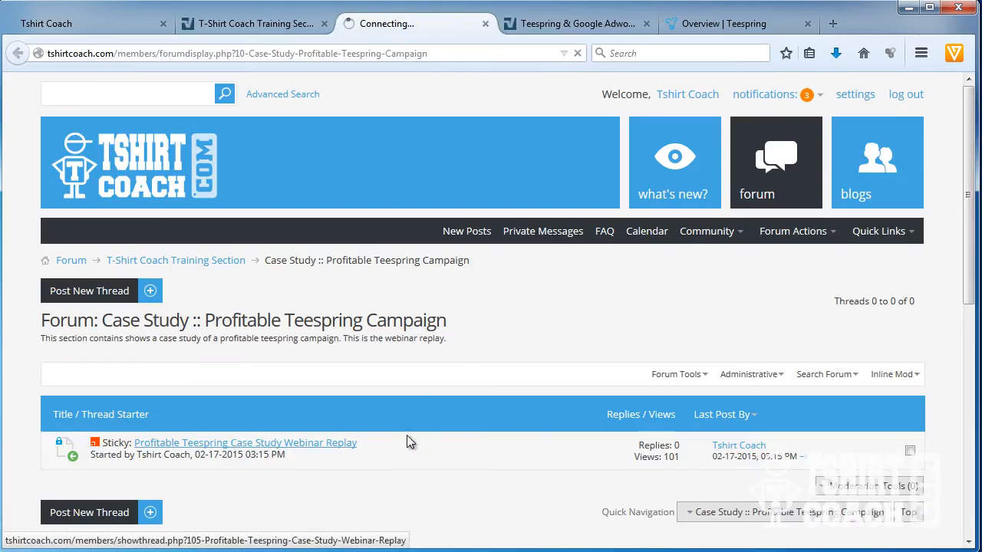
# Step: View the Profitable Teespring Case Study Webinar Replay thread, then return to the Training Section tab
pyautogui.click(246, 442)
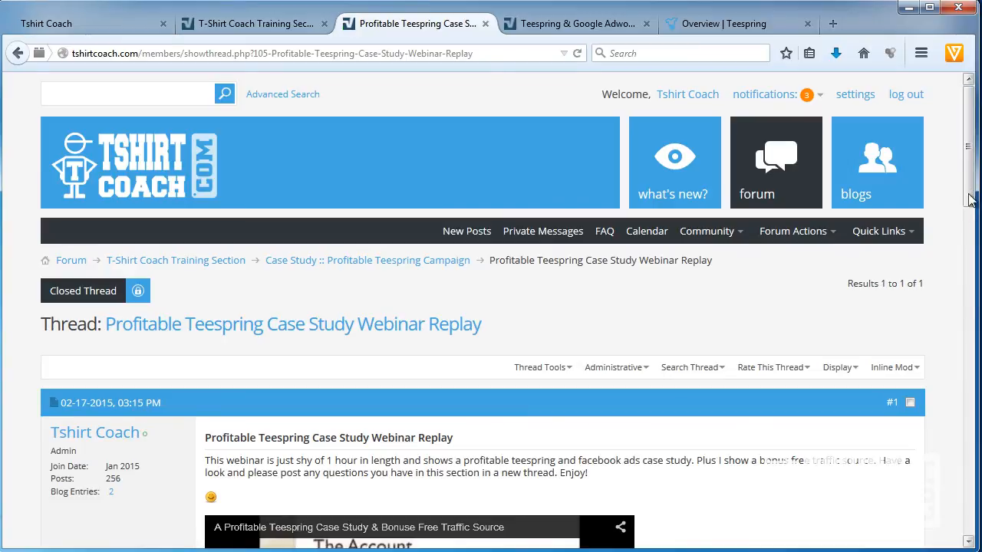
pyautogui.moveTo(969, 123)
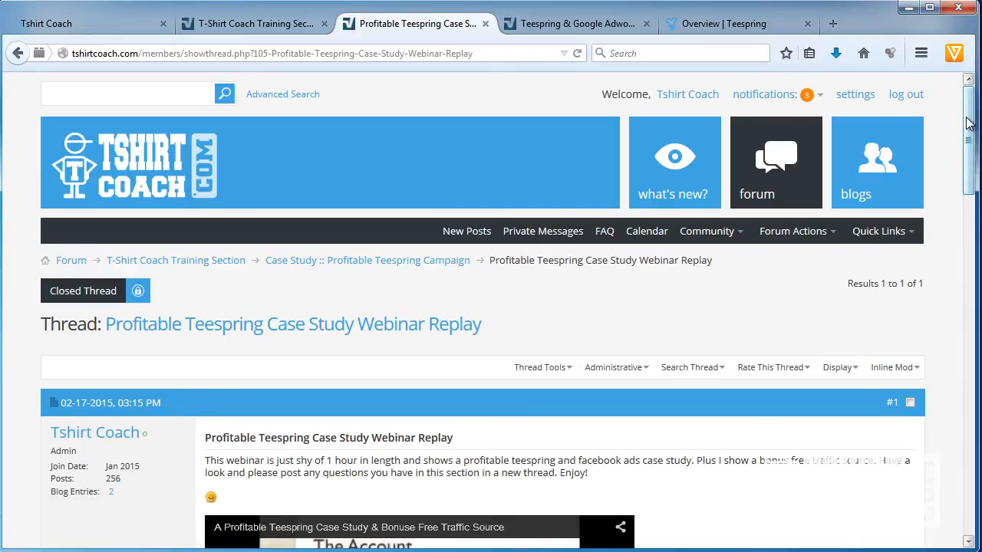
pyautogui.scroll(-3)
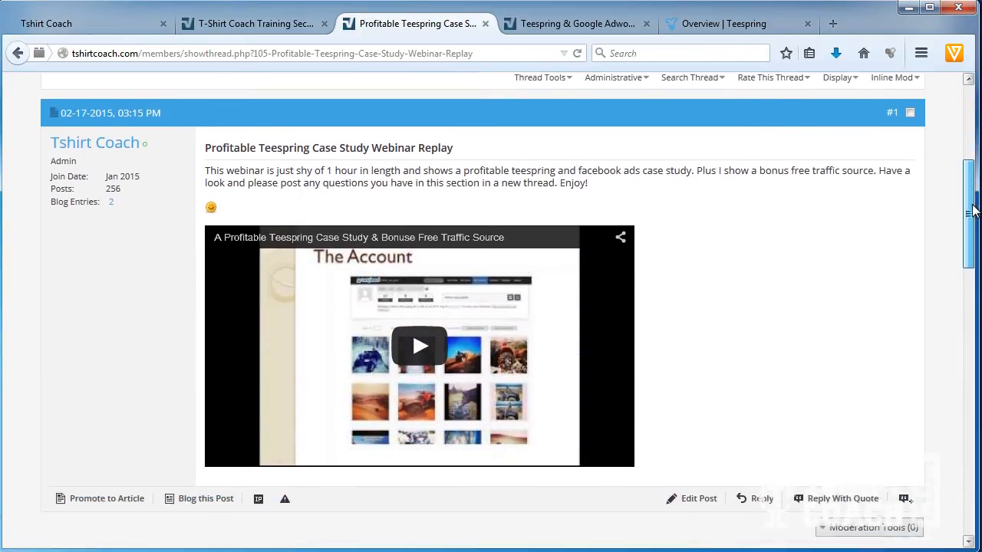
pyautogui.scroll(-3)
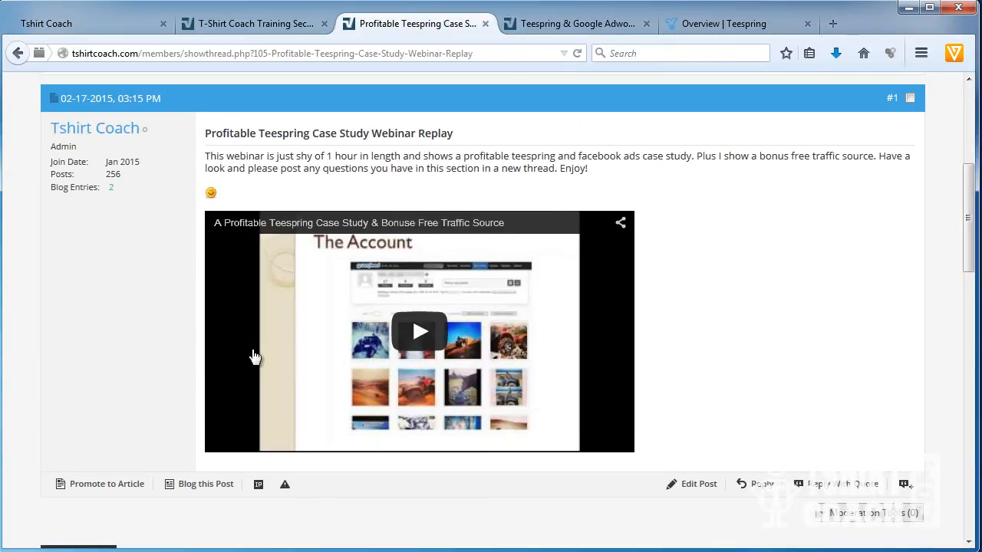
pyautogui.moveTo(340, 218)
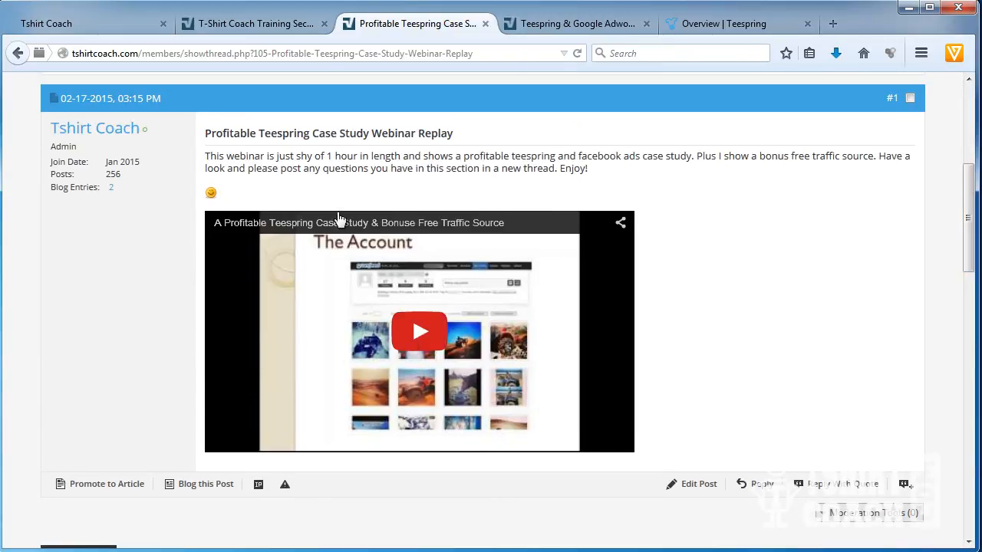
pyautogui.moveTo(641, 209)
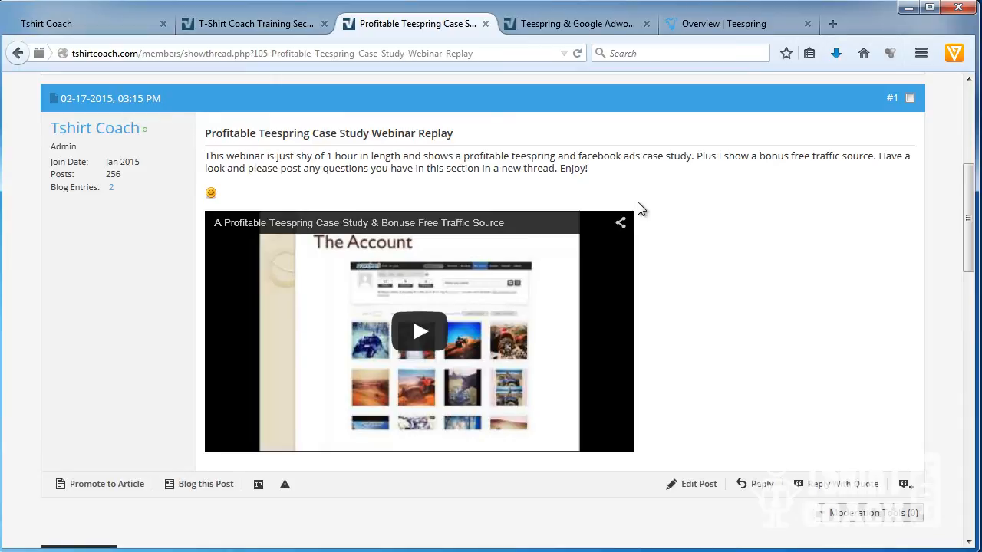
pyautogui.moveTo(733, 313)
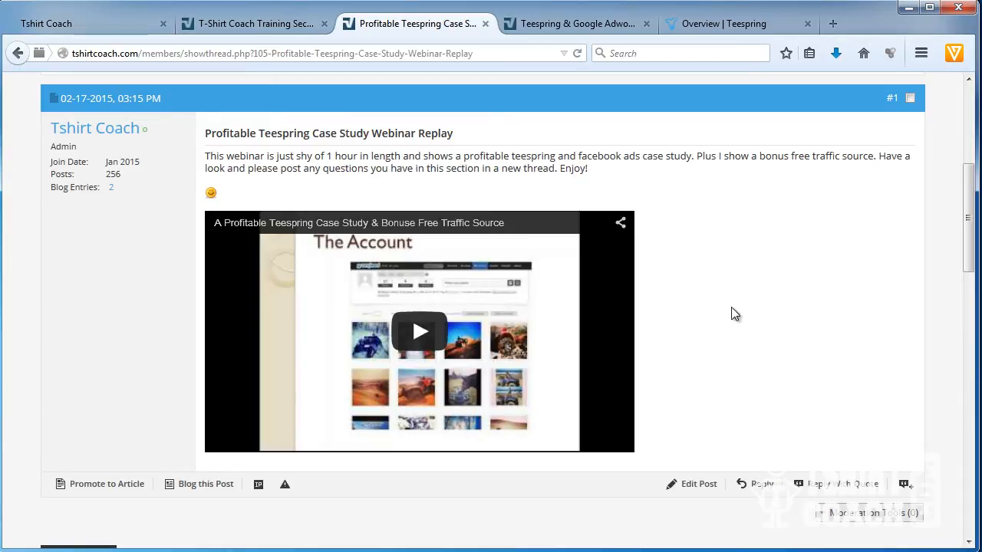
pyautogui.click(253, 23)
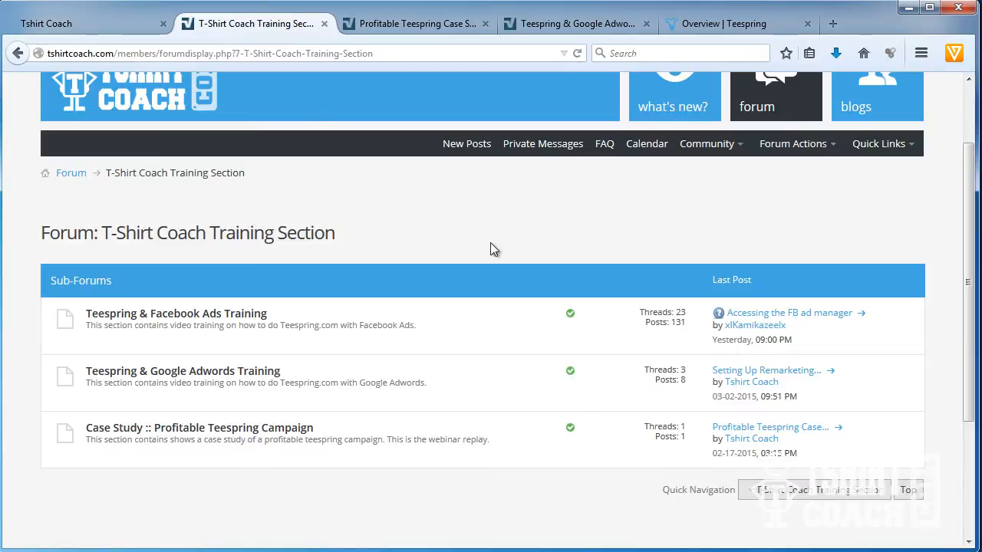
pyautogui.moveTo(537, 233)
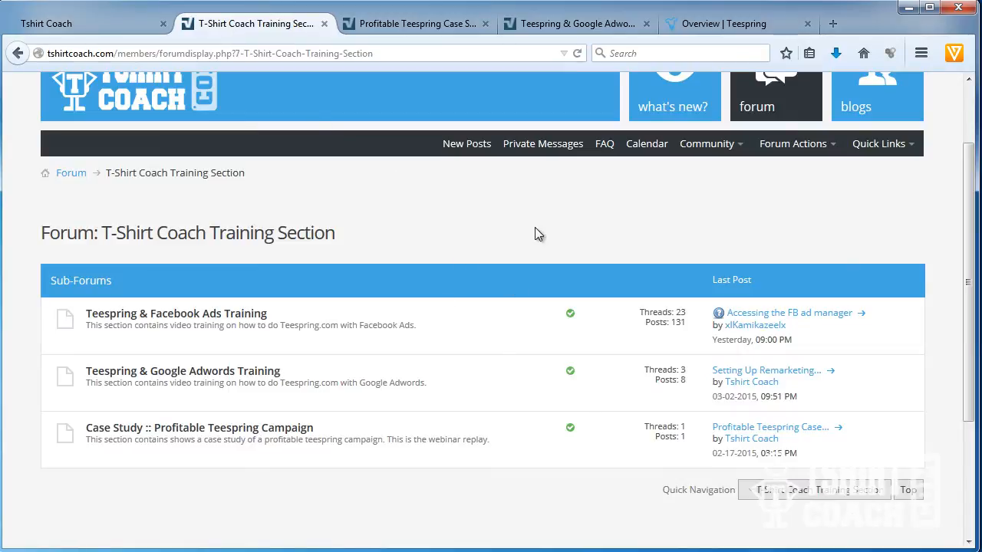
pyautogui.scroll(3)
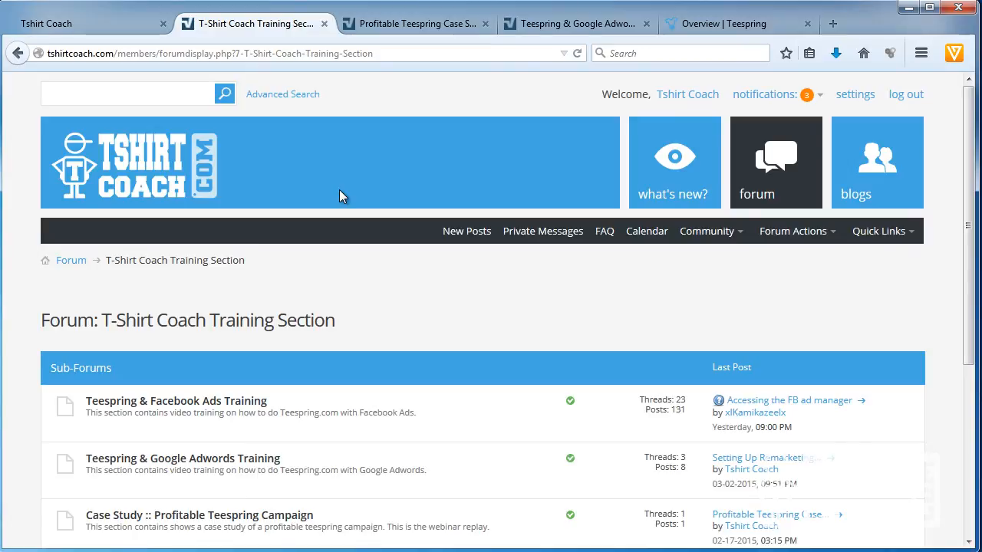
pyautogui.moveTo(430, 181)
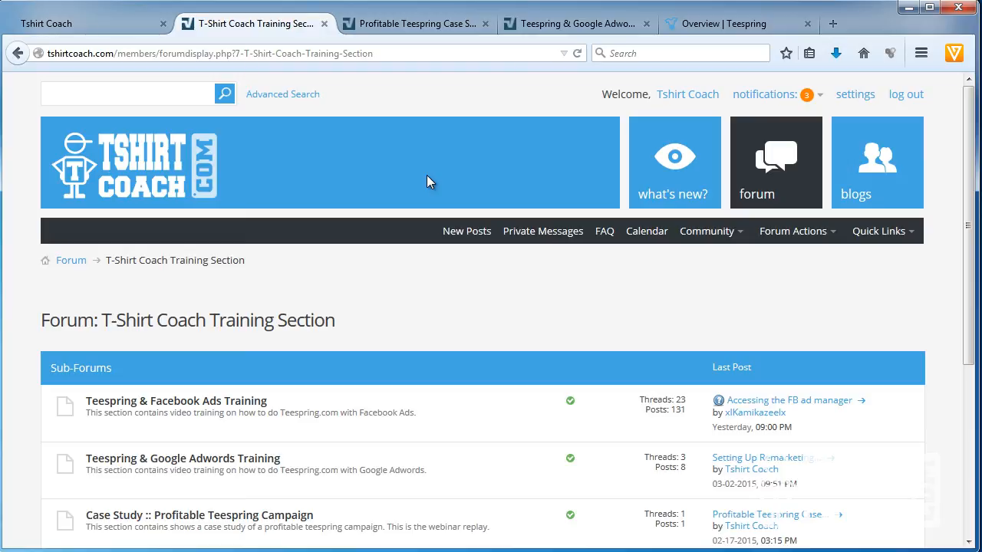
pyautogui.moveTo(540, 120)
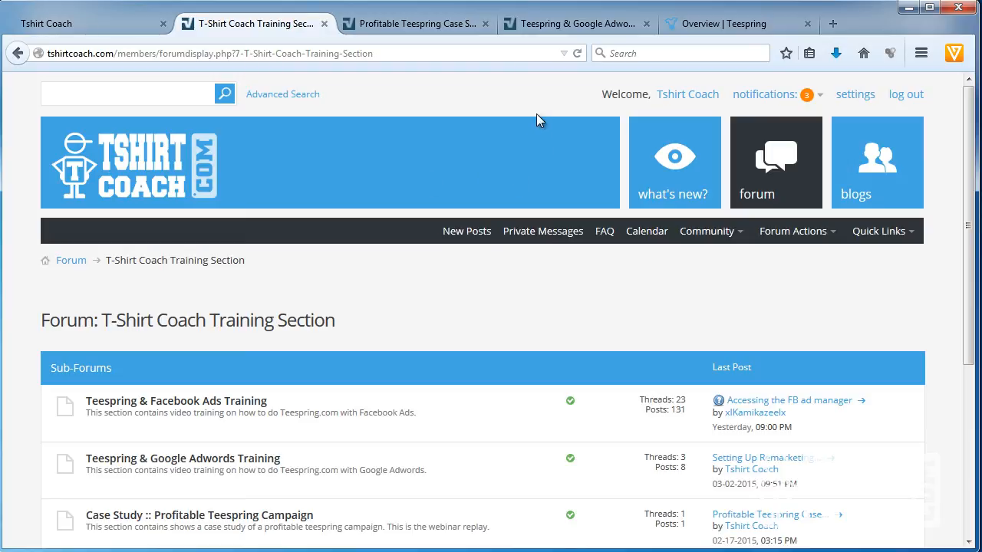